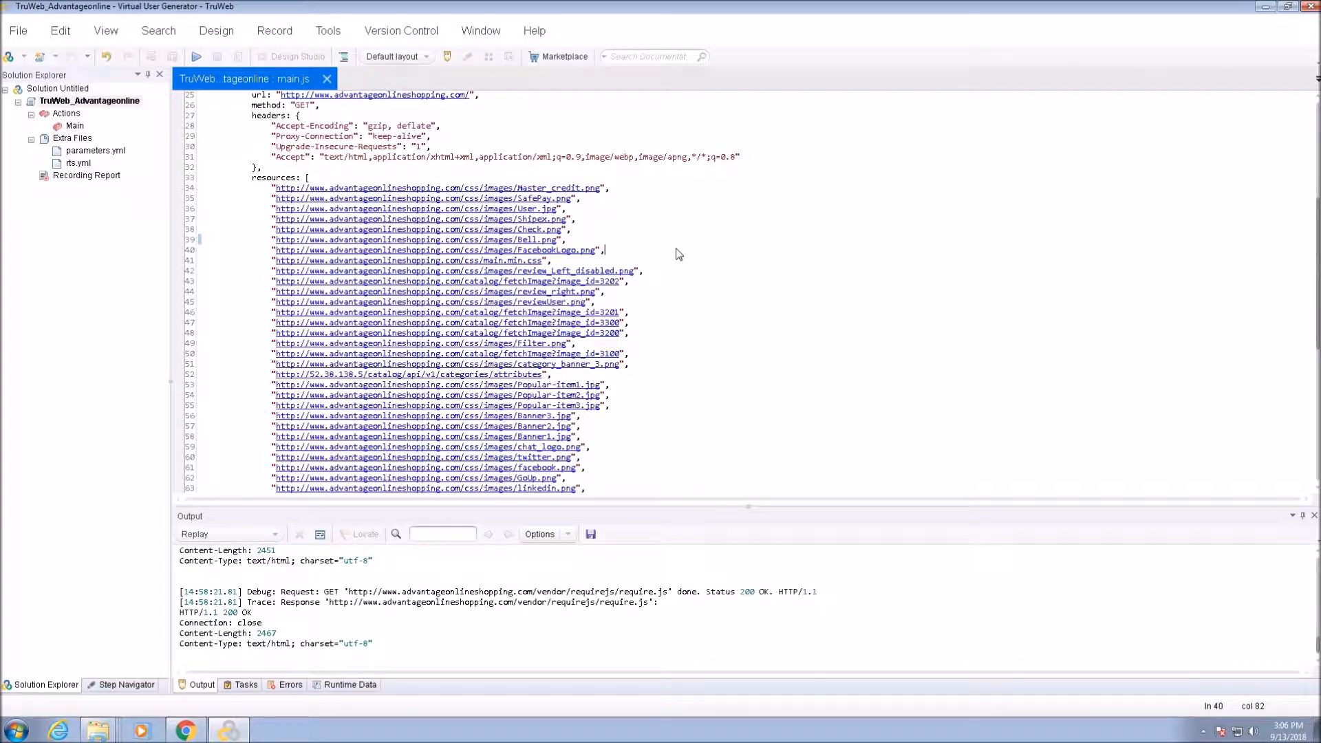
pyautogui.moveTo(677, 249)
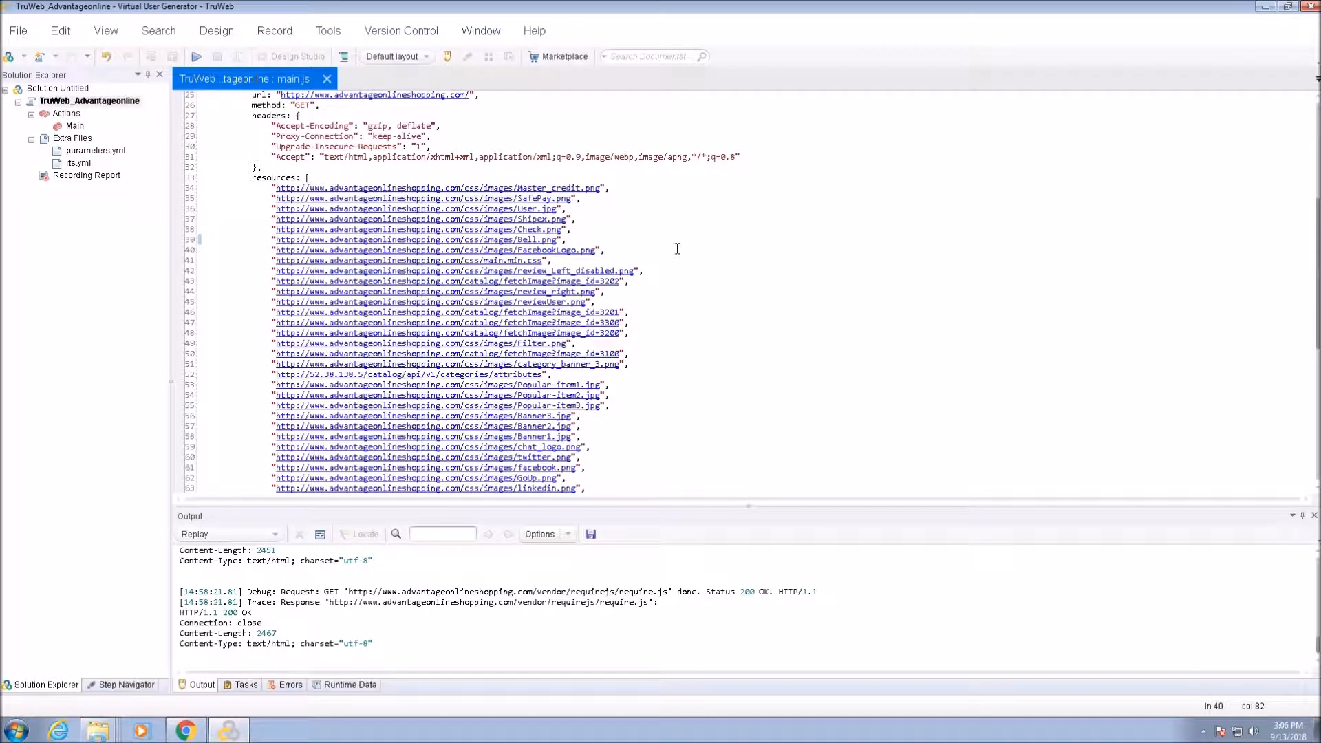
# Step: In rts.yml, set the Vuser logger logLevel to info and showInConsole to false
pyautogui.click(78, 162)
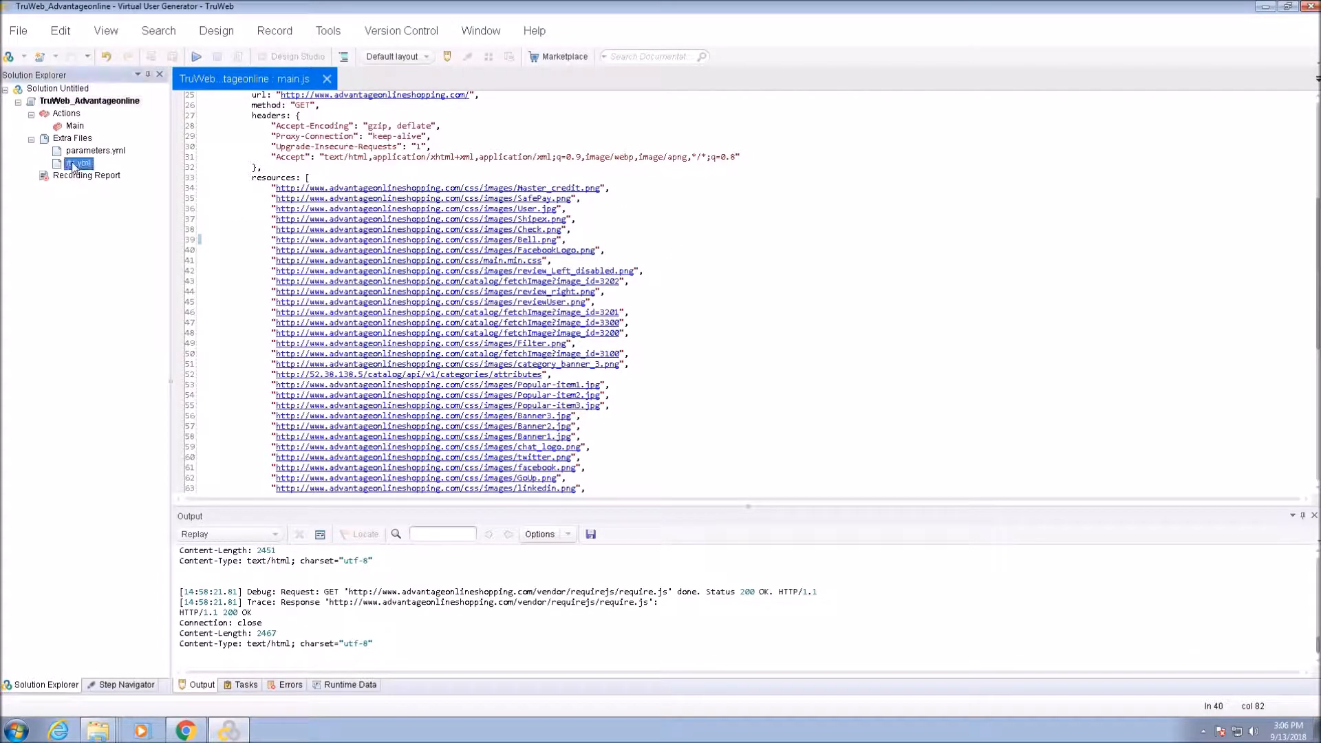
pyautogui.doubleClick(77, 163)
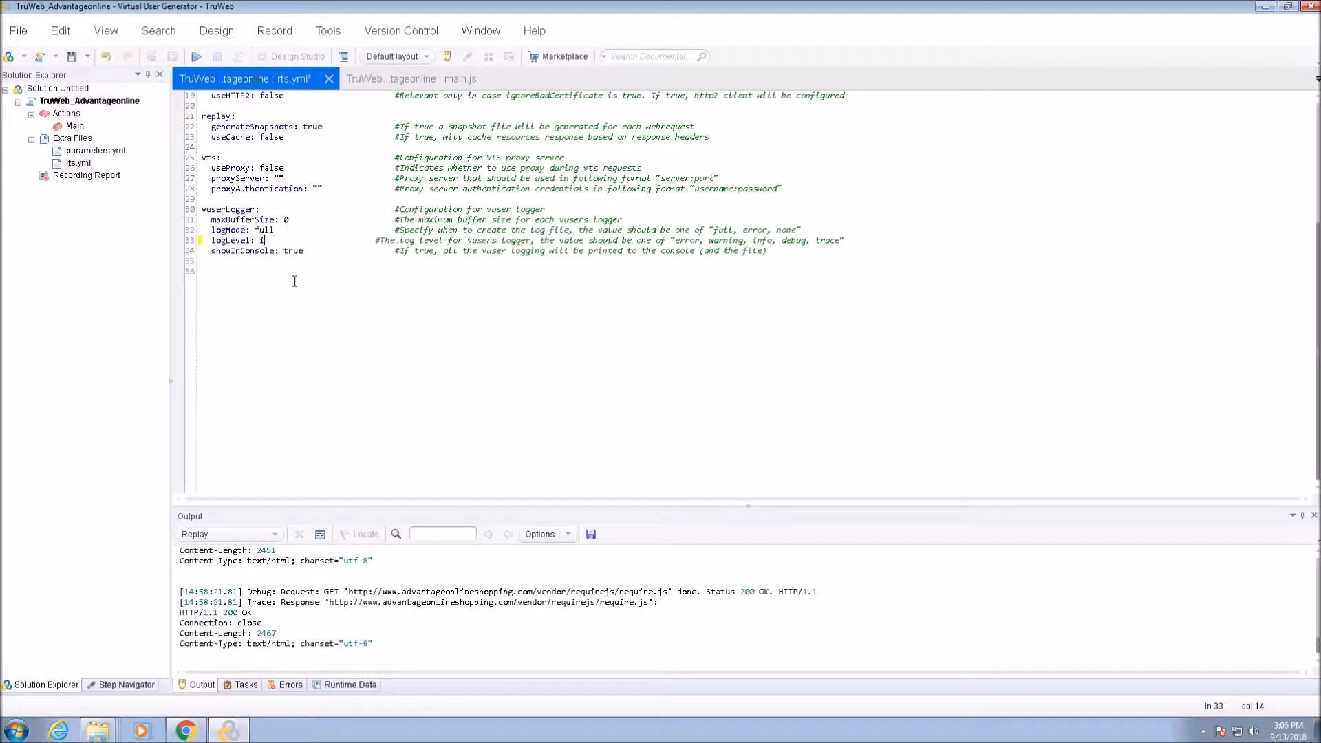
pyautogui.write('nfo')
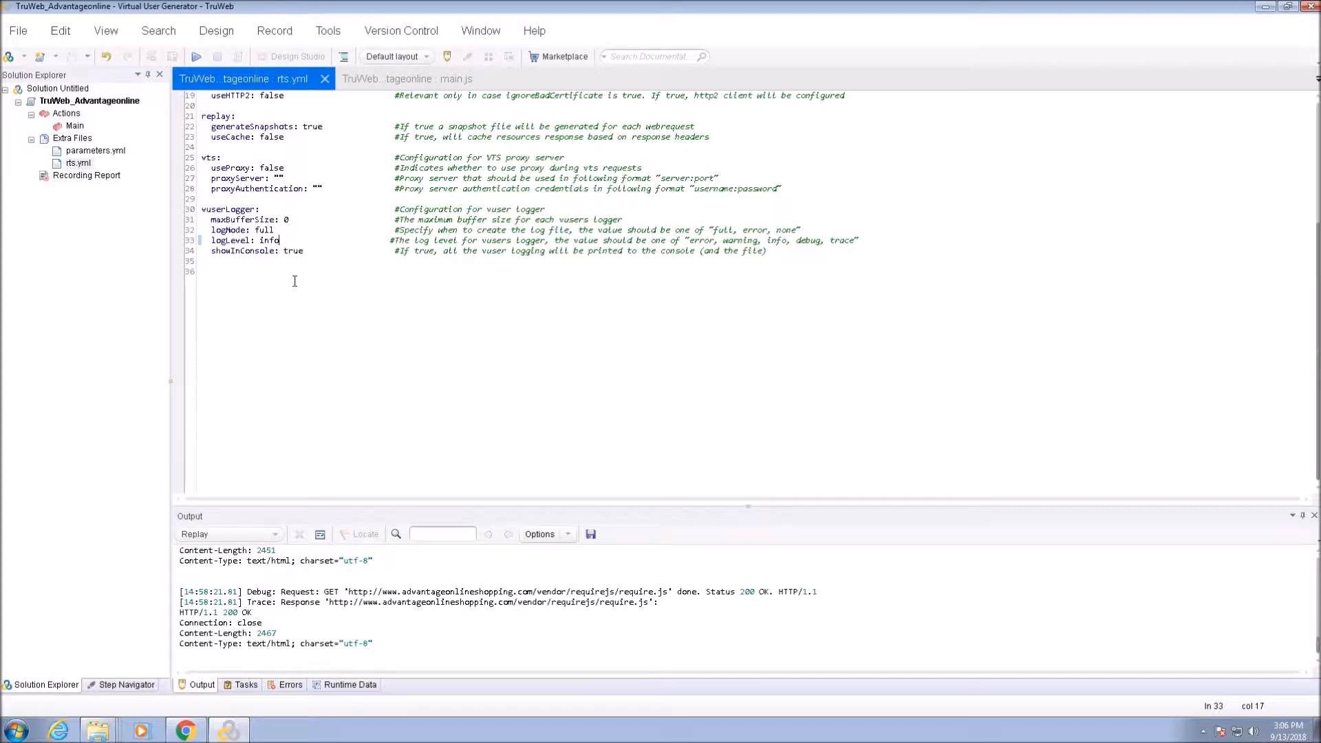
pyautogui.doubleClick(293, 250)
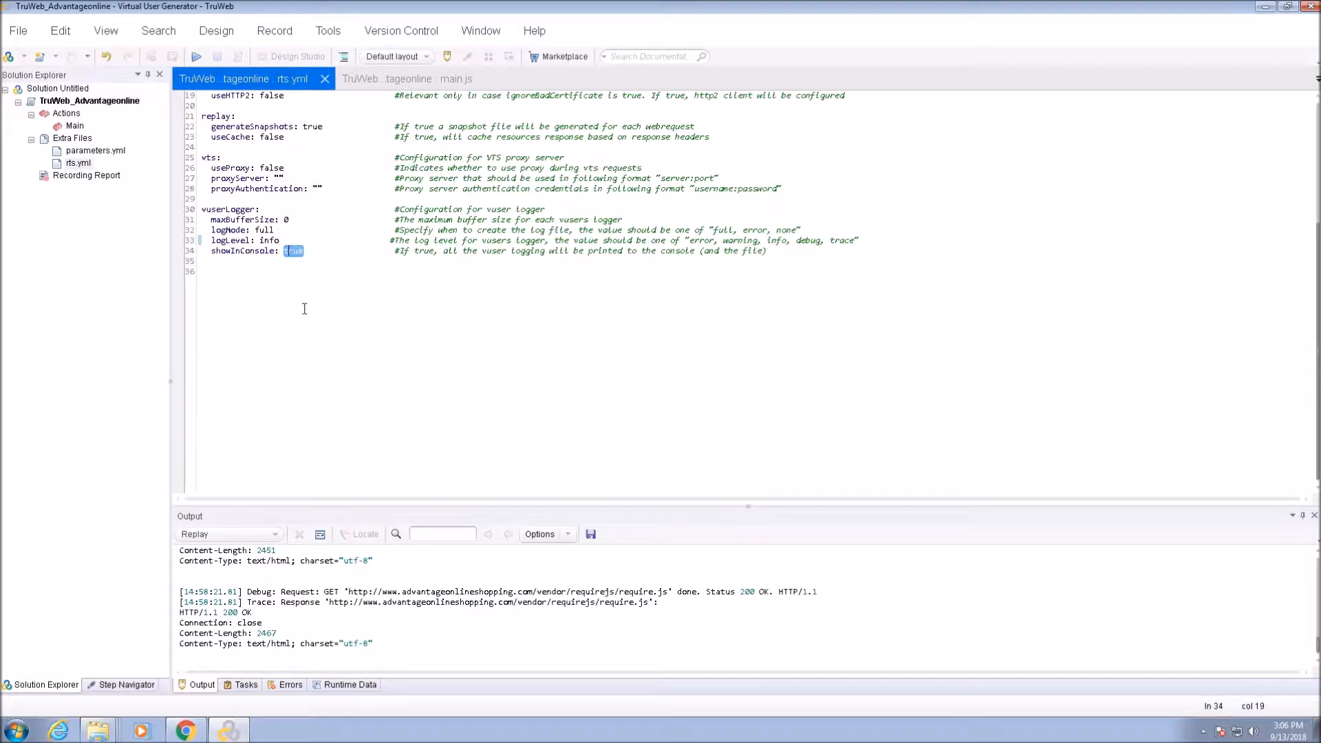
pyautogui.write('fals')
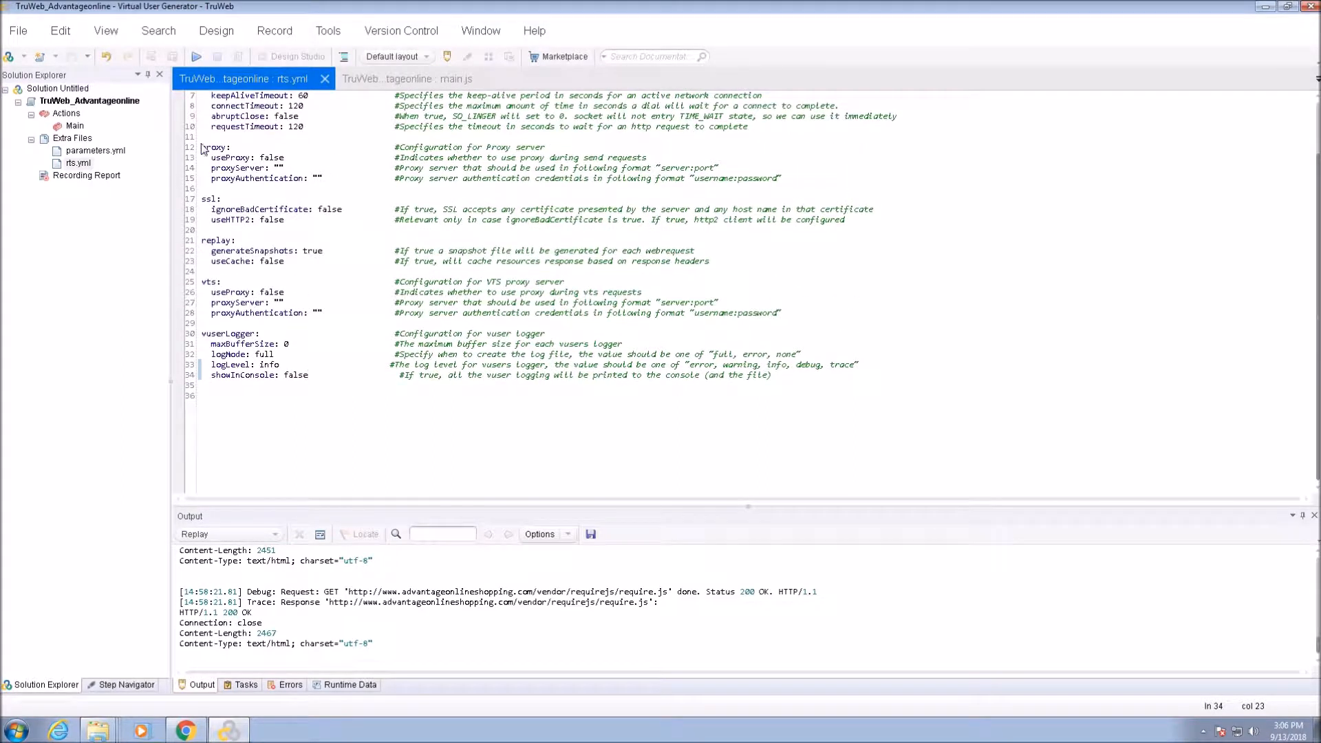
pyautogui.moveTo(202, 147); pyautogui.dragTo(703, 178)
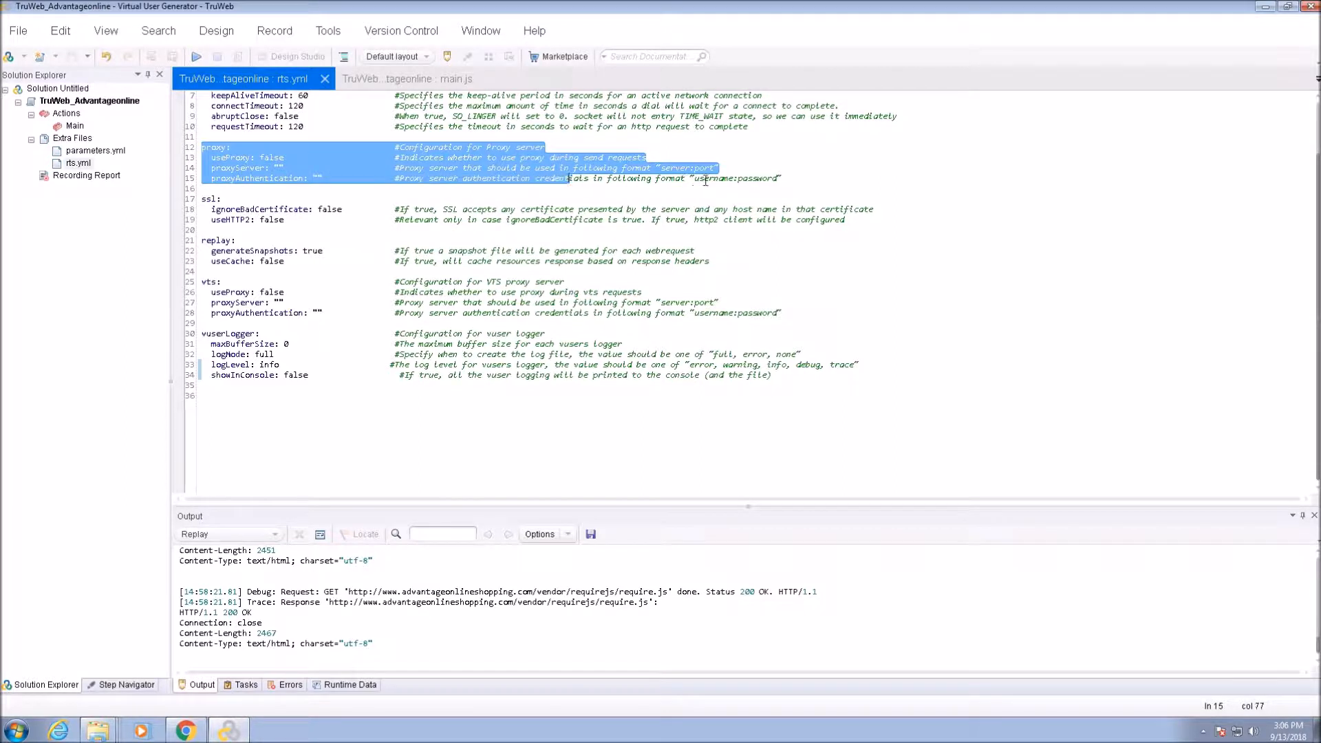
pyautogui.click(784, 177)
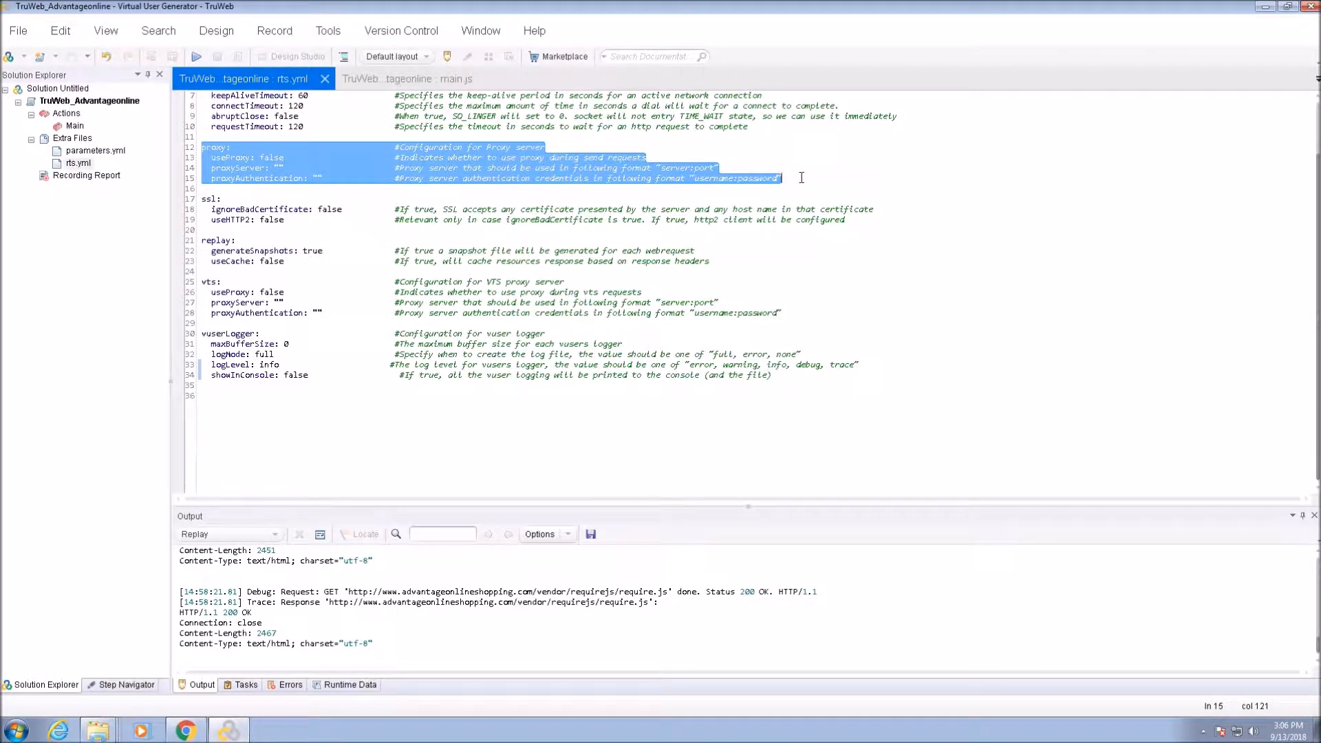
pyautogui.click(43, 420)
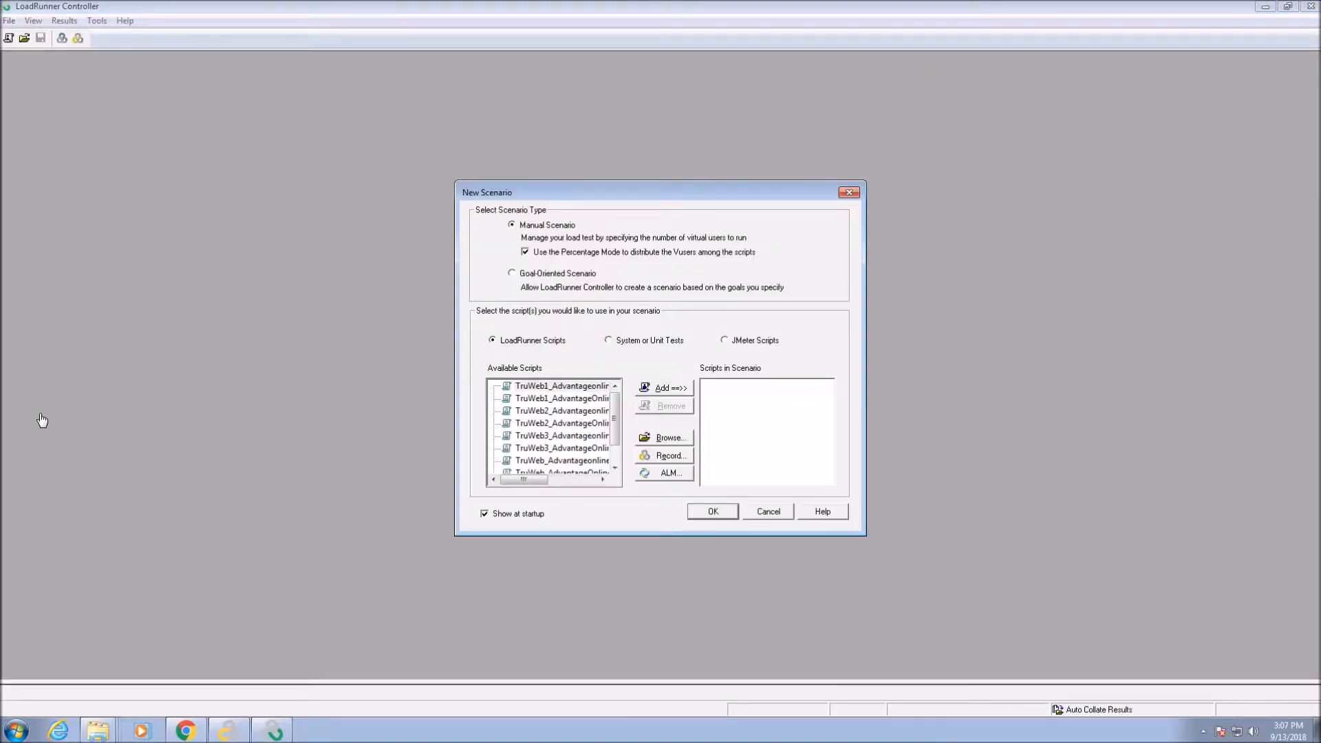
pyautogui.moveTo(670, 438)
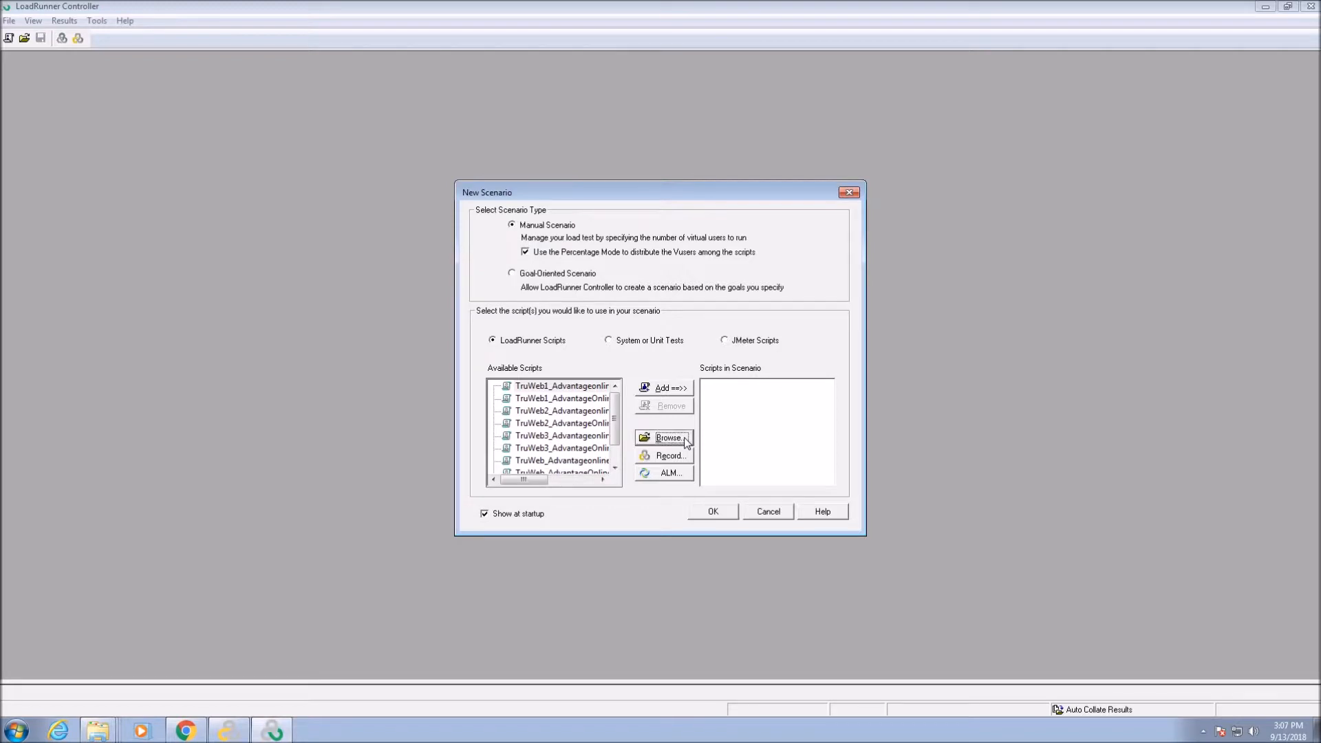
# Step: Create a new scenario with the truweb_advantageonline script added
pyautogui.click(669, 438)
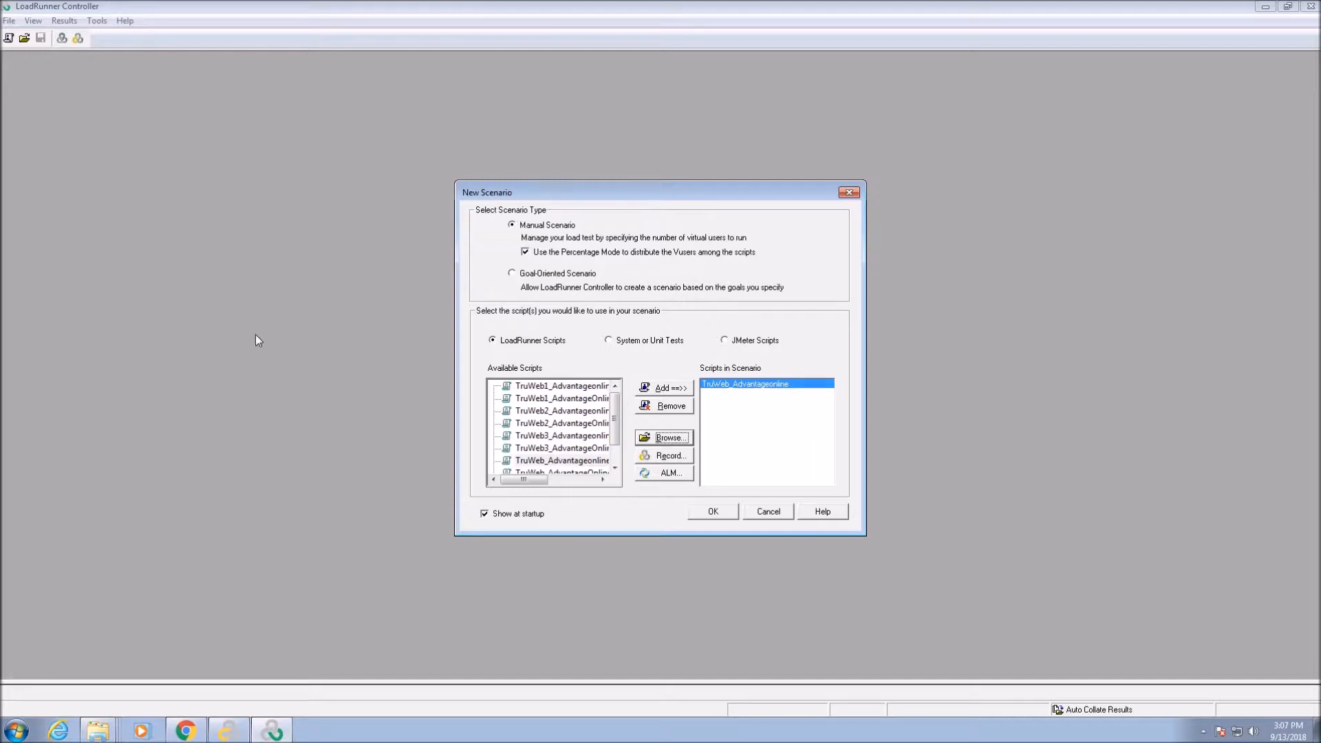
pyautogui.moveTo(715, 513)
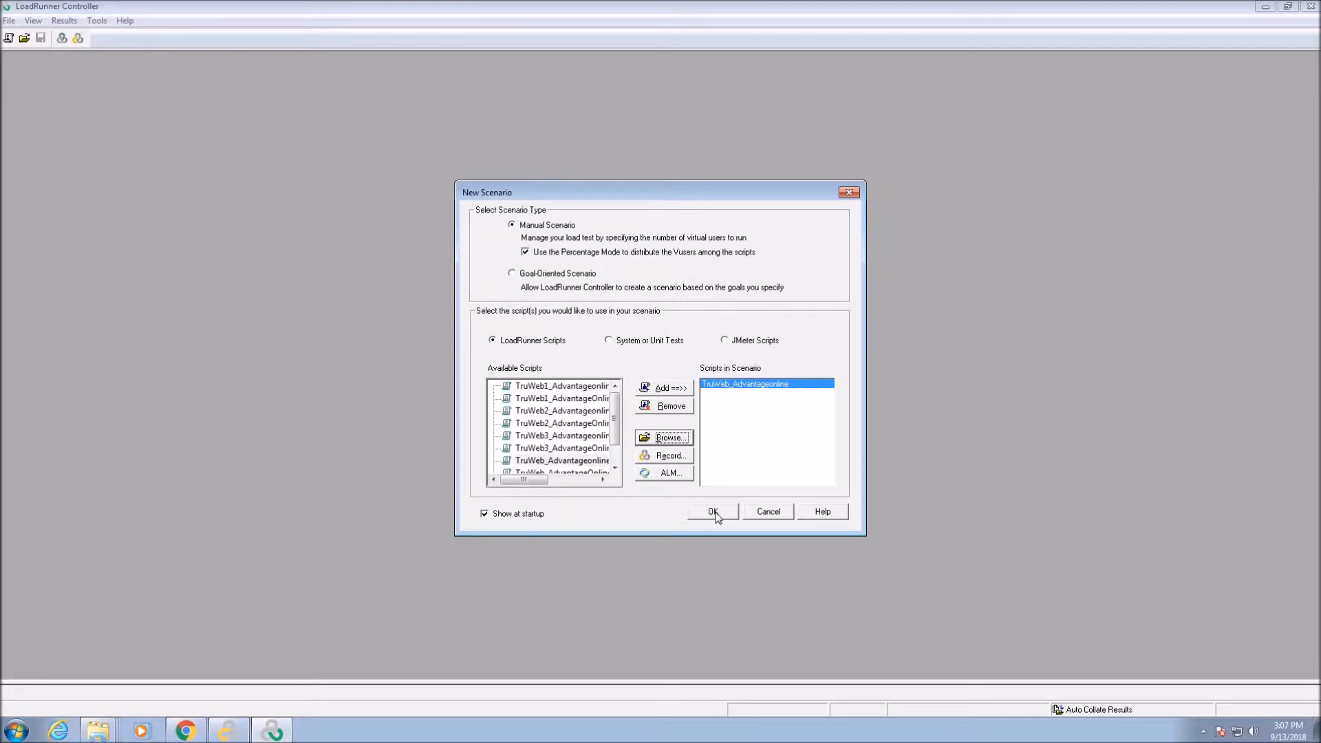
pyautogui.click(713, 512)
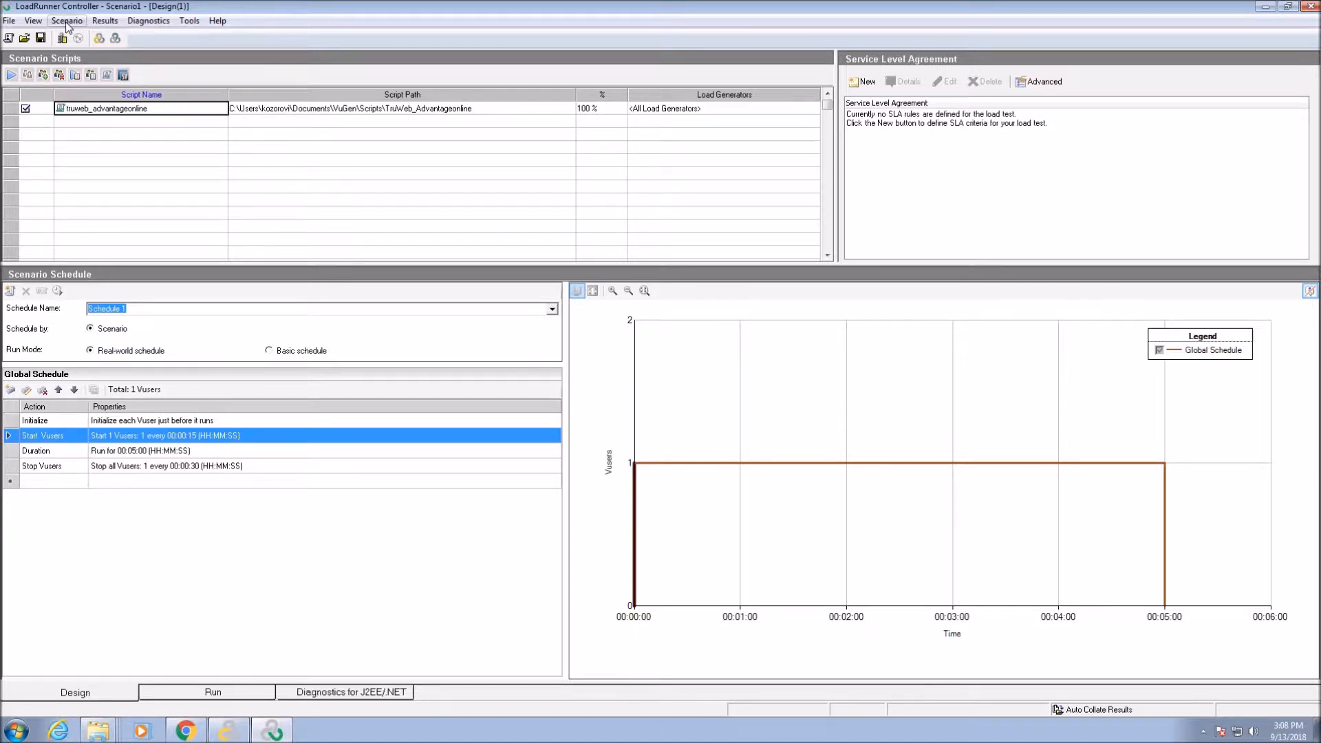
# Step: Convert the scenario to Vuser Group mode via the Scenario menu and confirm
pyautogui.click(66, 21)
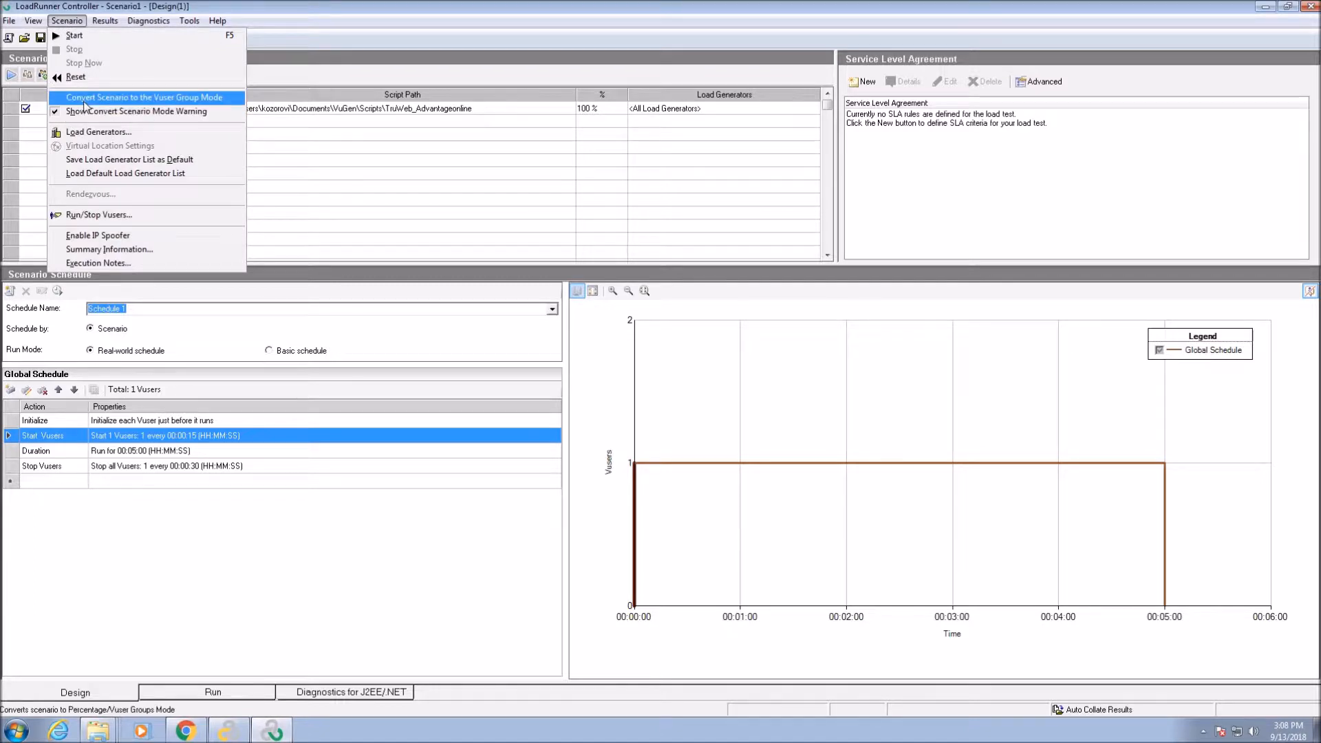
pyautogui.click(143, 96)
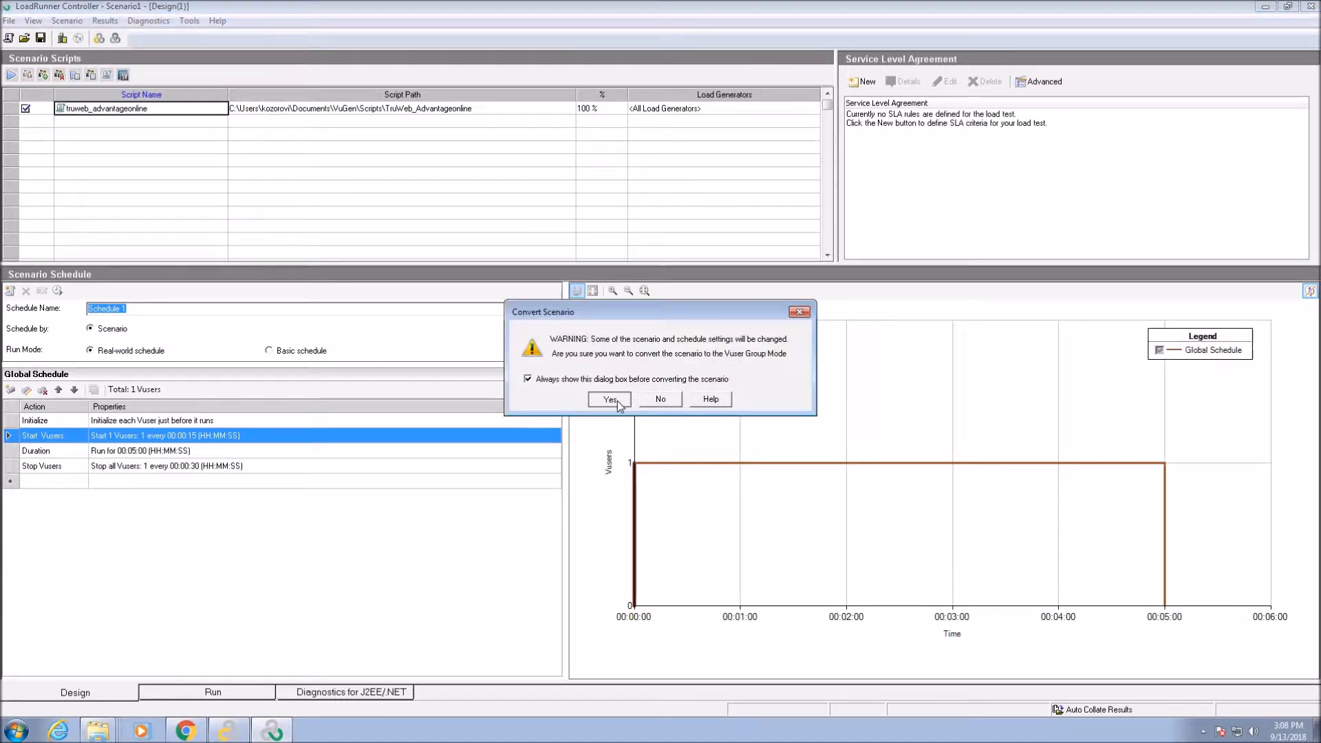
pyautogui.click(608, 399)
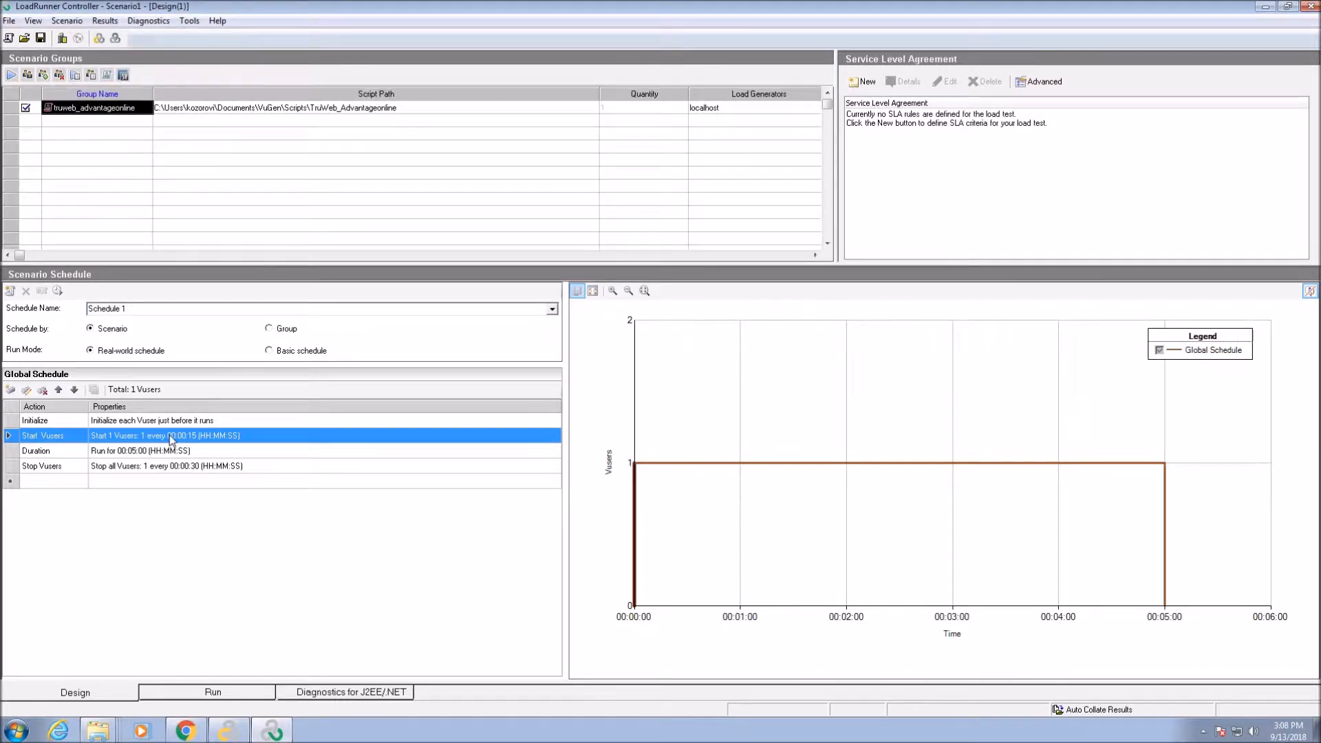
# Step: Schedule 10 Vusers starting every 15 seconds, a 00:02:00 duration, and a simultaneous stop
pyautogui.doubleClick(168, 437)
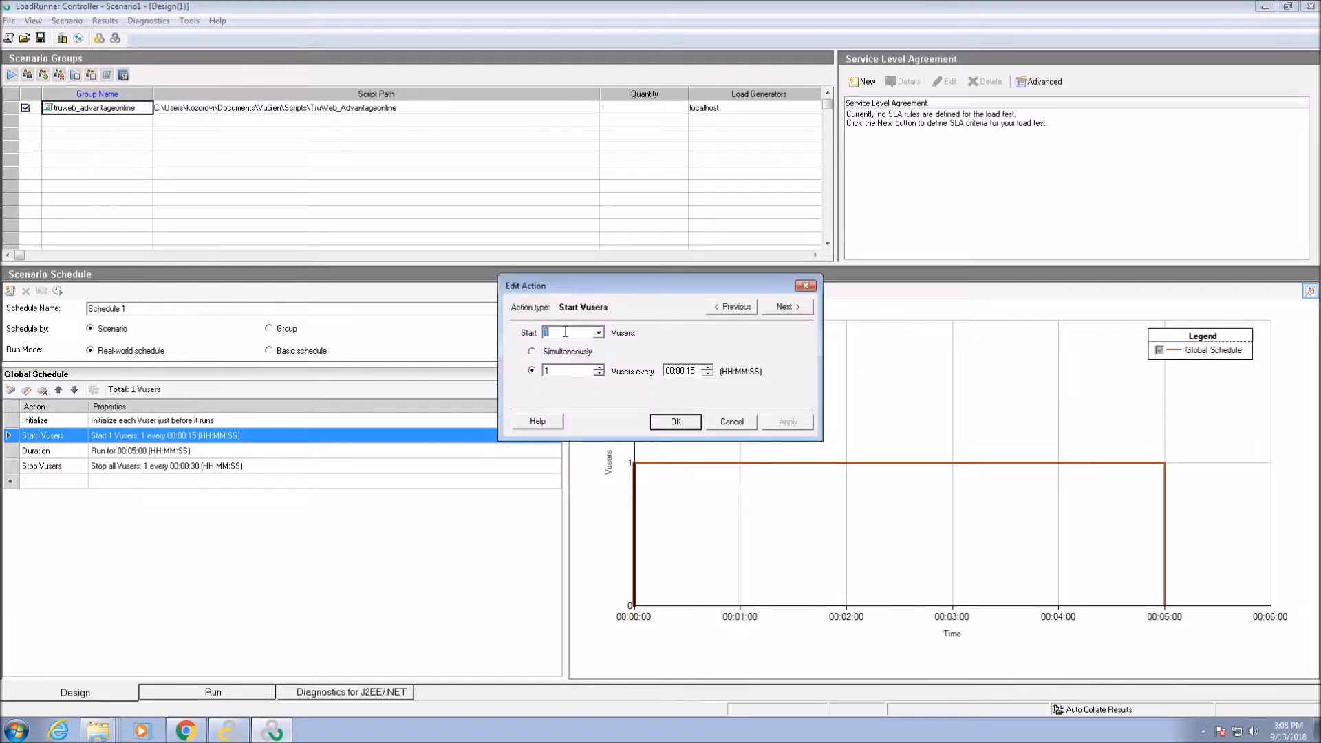
pyautogui.write('10')
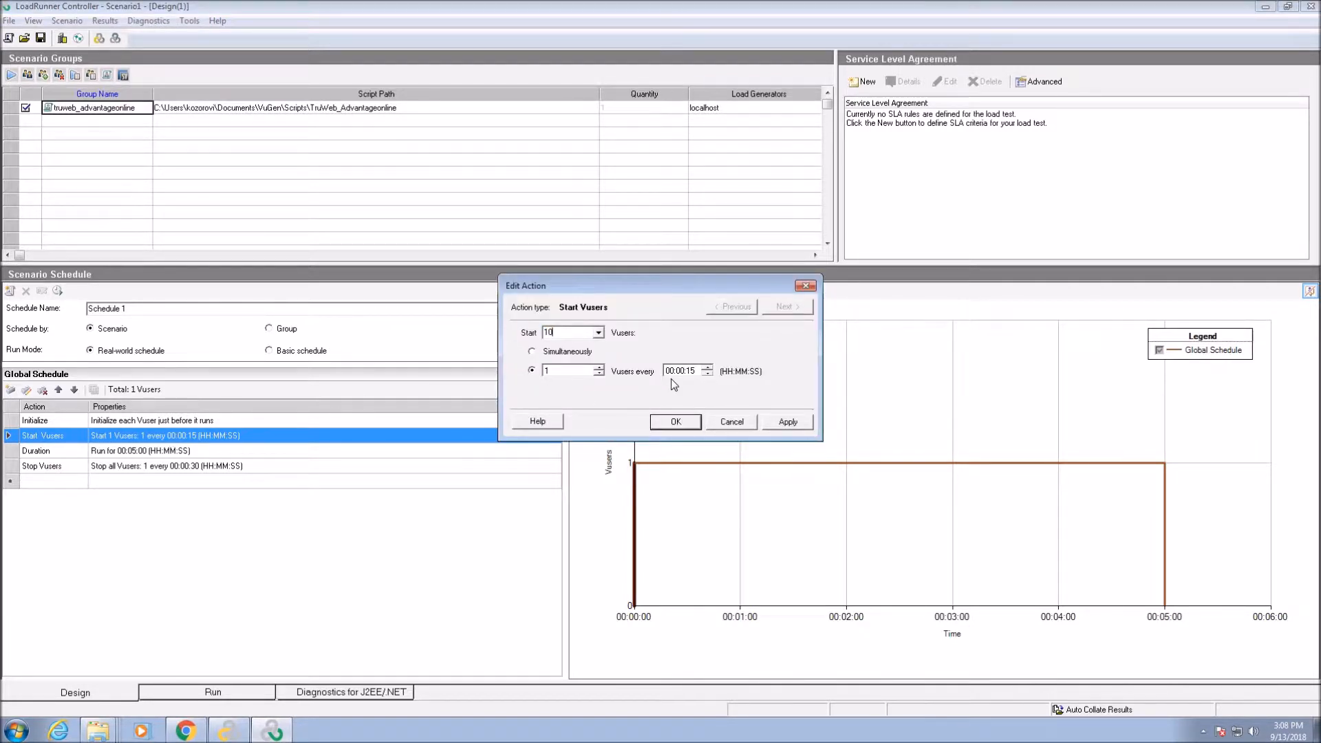
pyautogui.moveTo(621, 386)
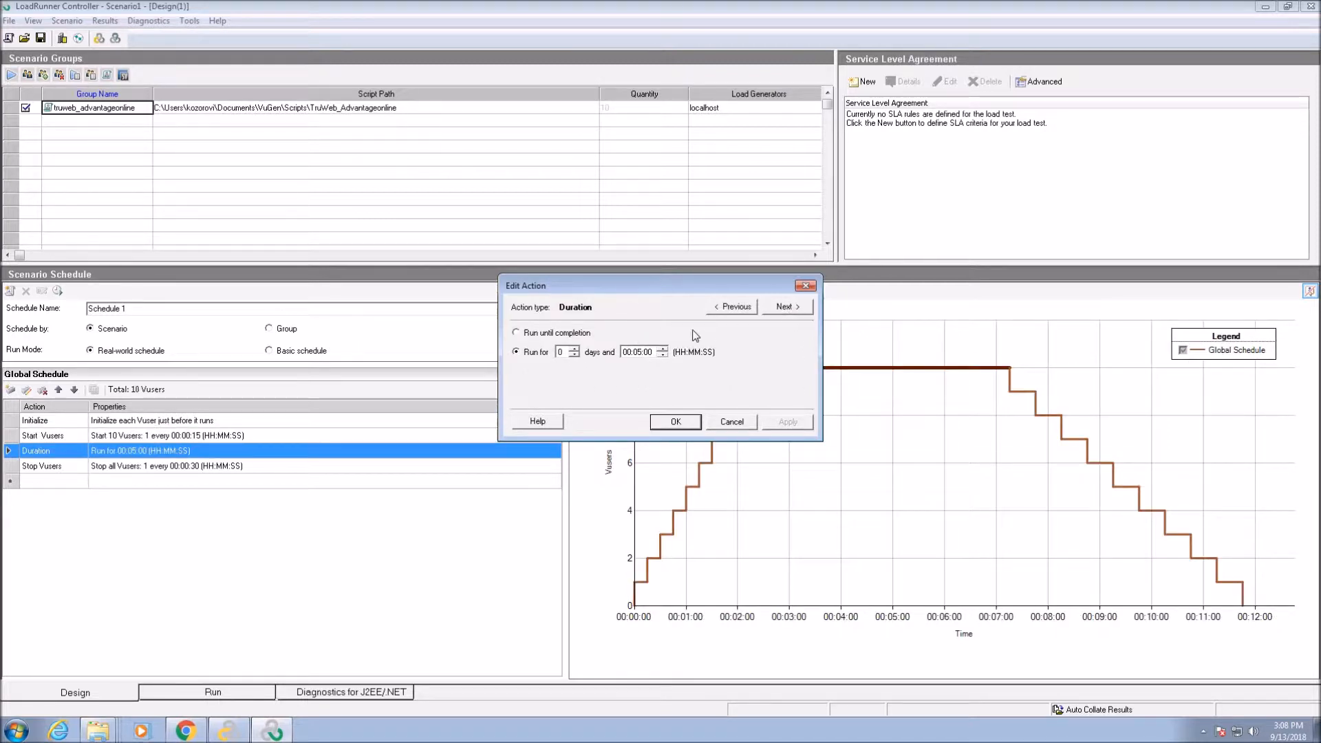
pyautogui.tripleClick(638, 351)
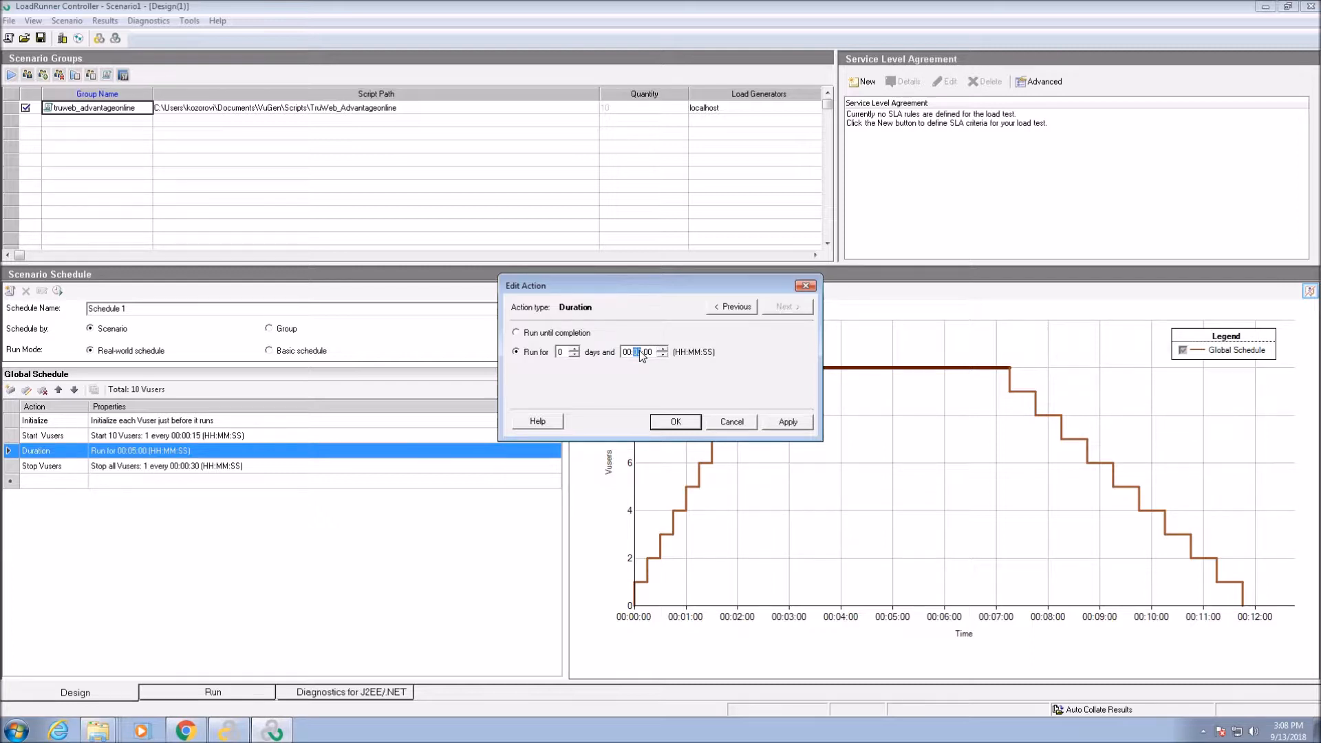
pyautogui.click(786, 421)
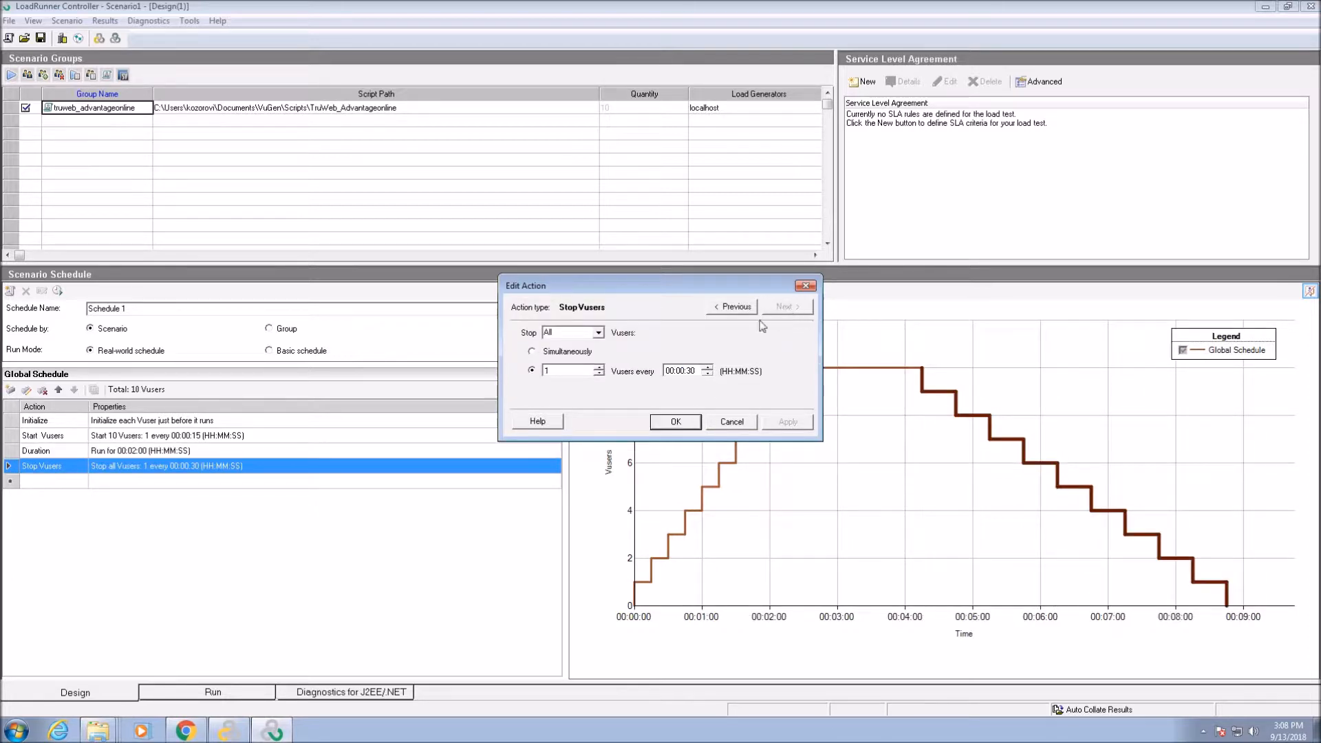
pyautogui.click(531, 351)
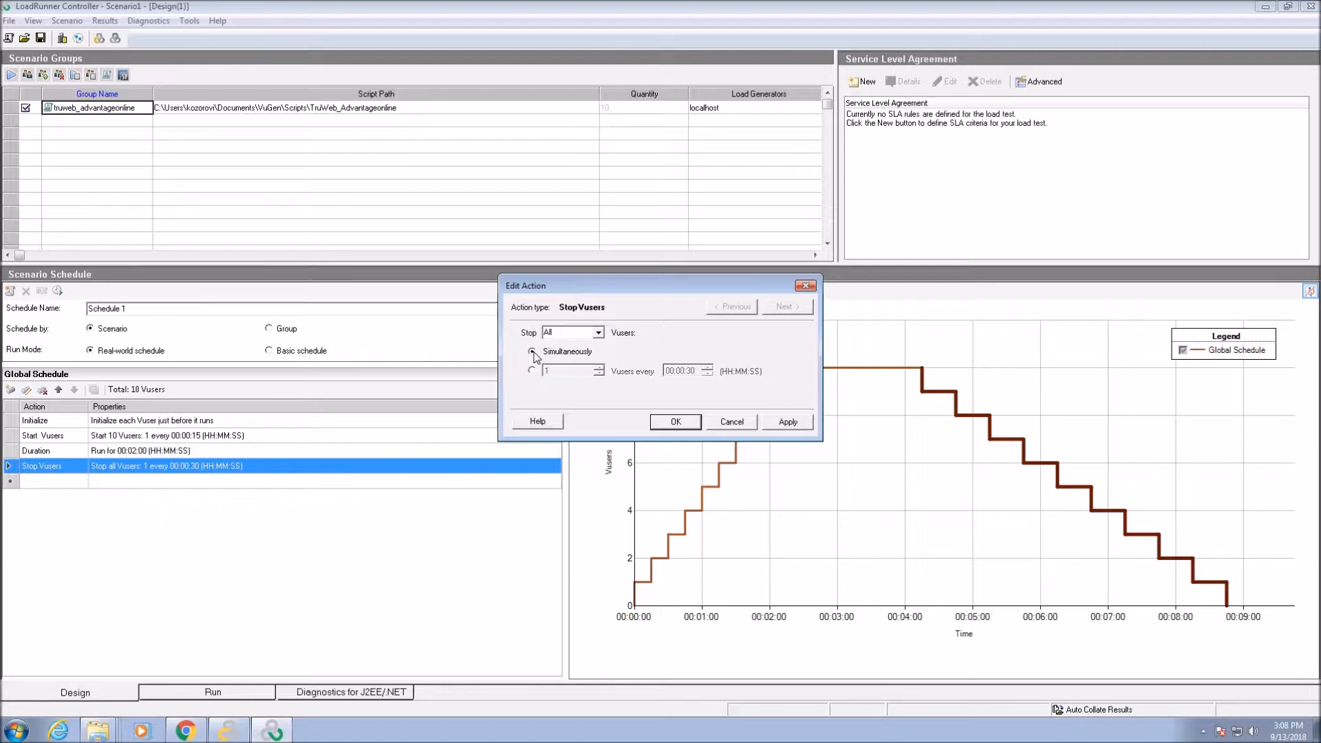
pyautogui.click(531, 351)
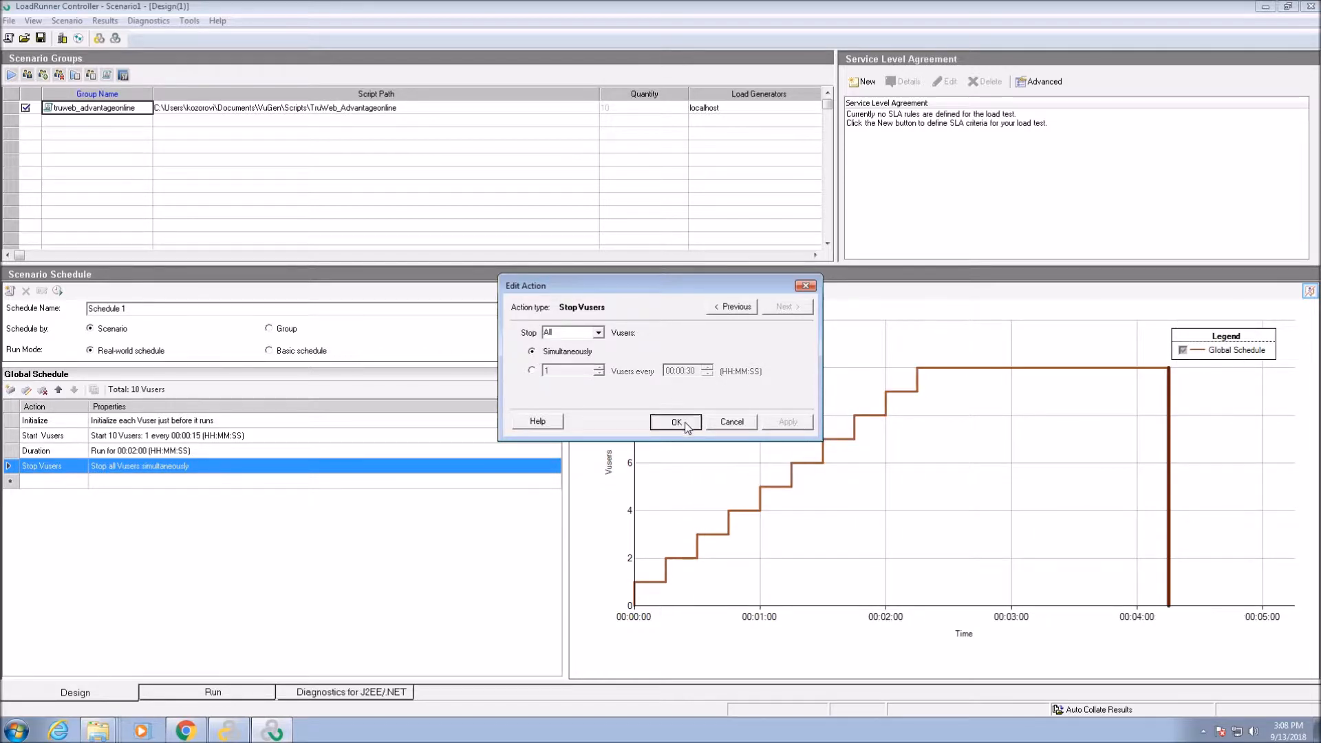
pyautogui.click(674, 423)
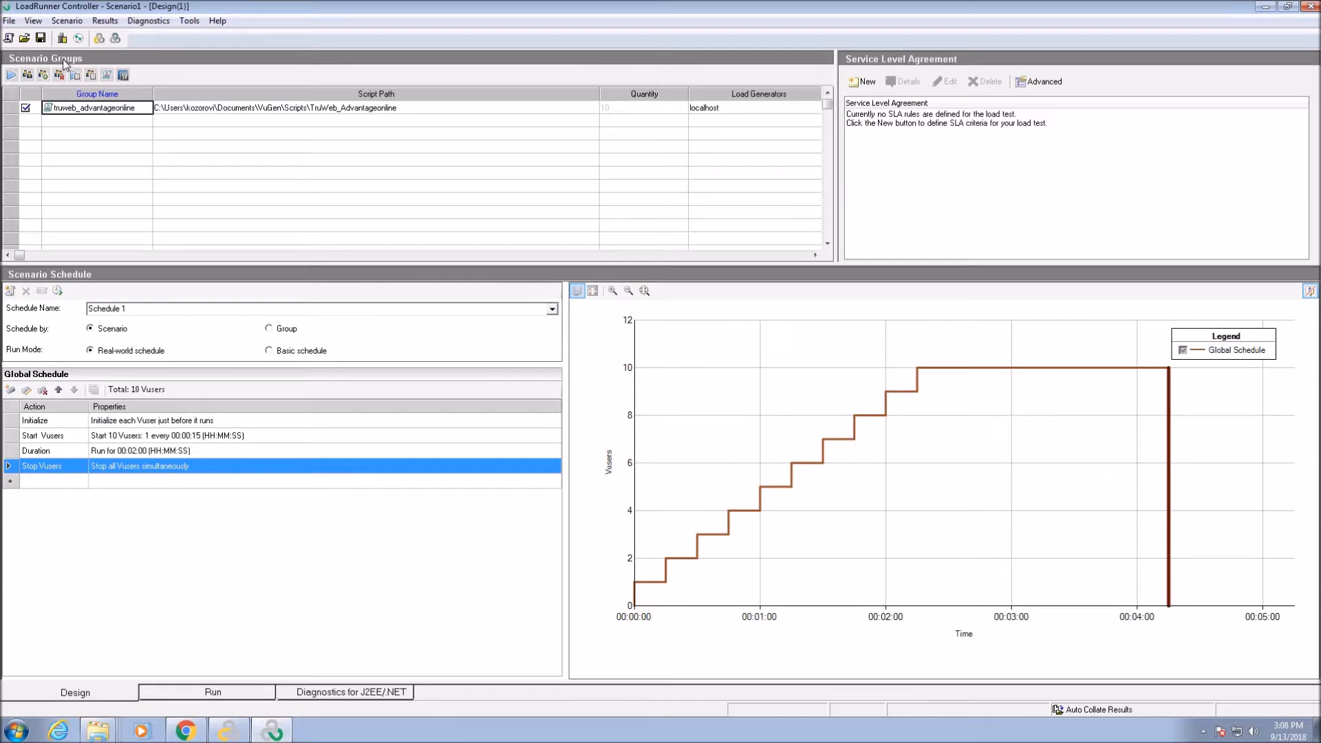
pyautogui.moveTo(74, 74)
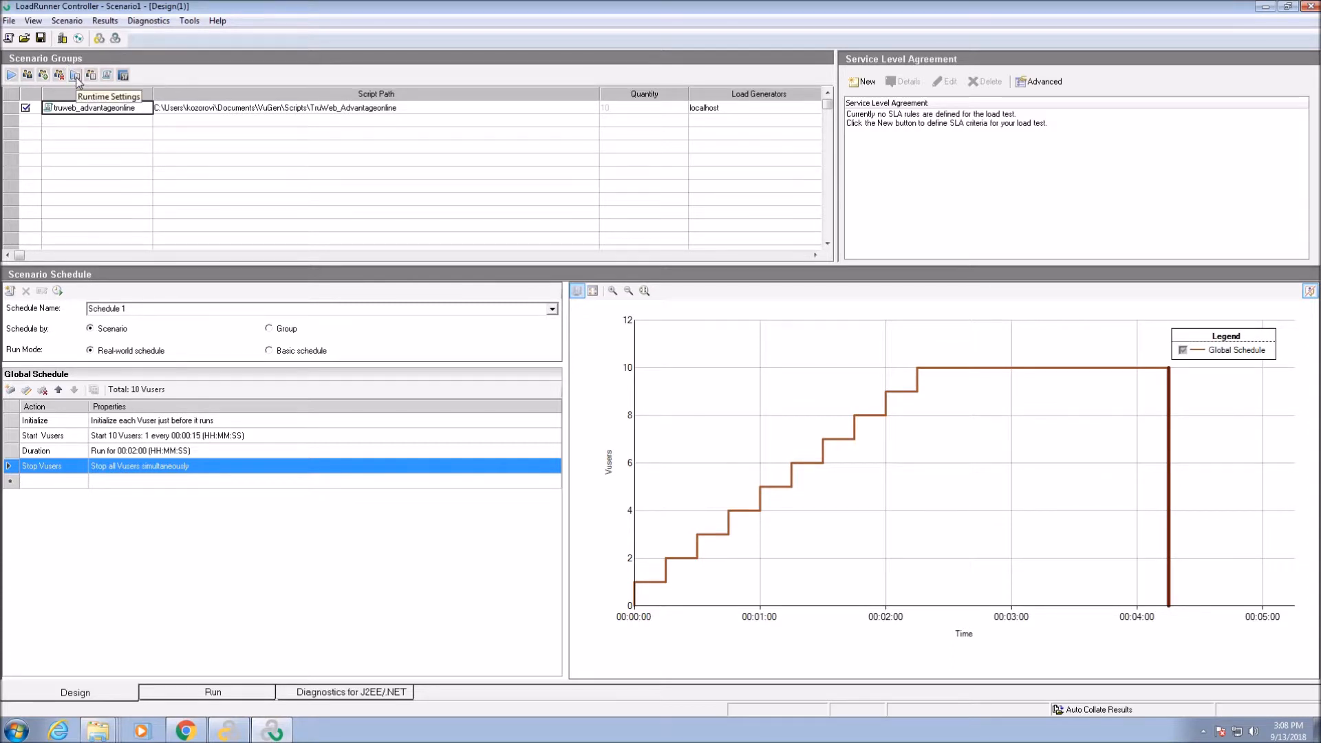
# Step: Set runtime pacing to start each iteration after a fixed delay following the previous one
pyautogui.click(74, 74)
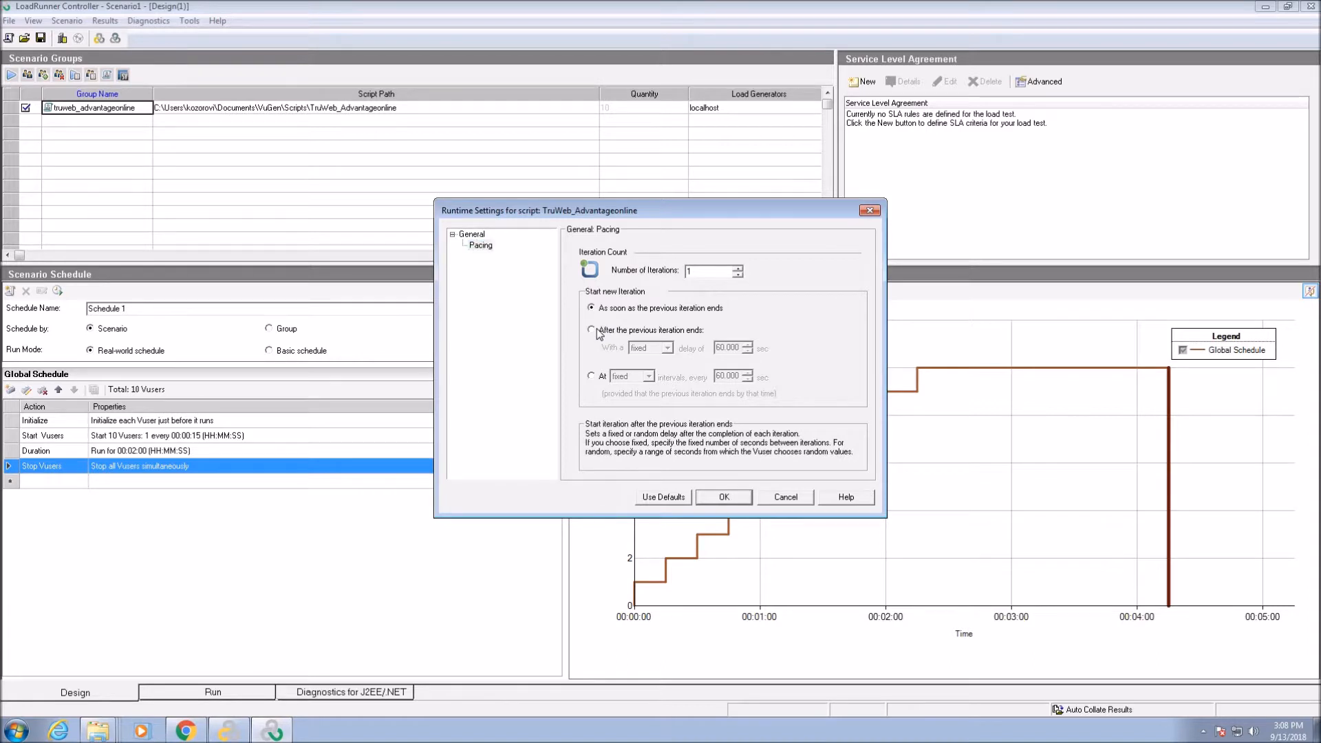
pyautogui.click(590, 330)
pyautogui.write('5')
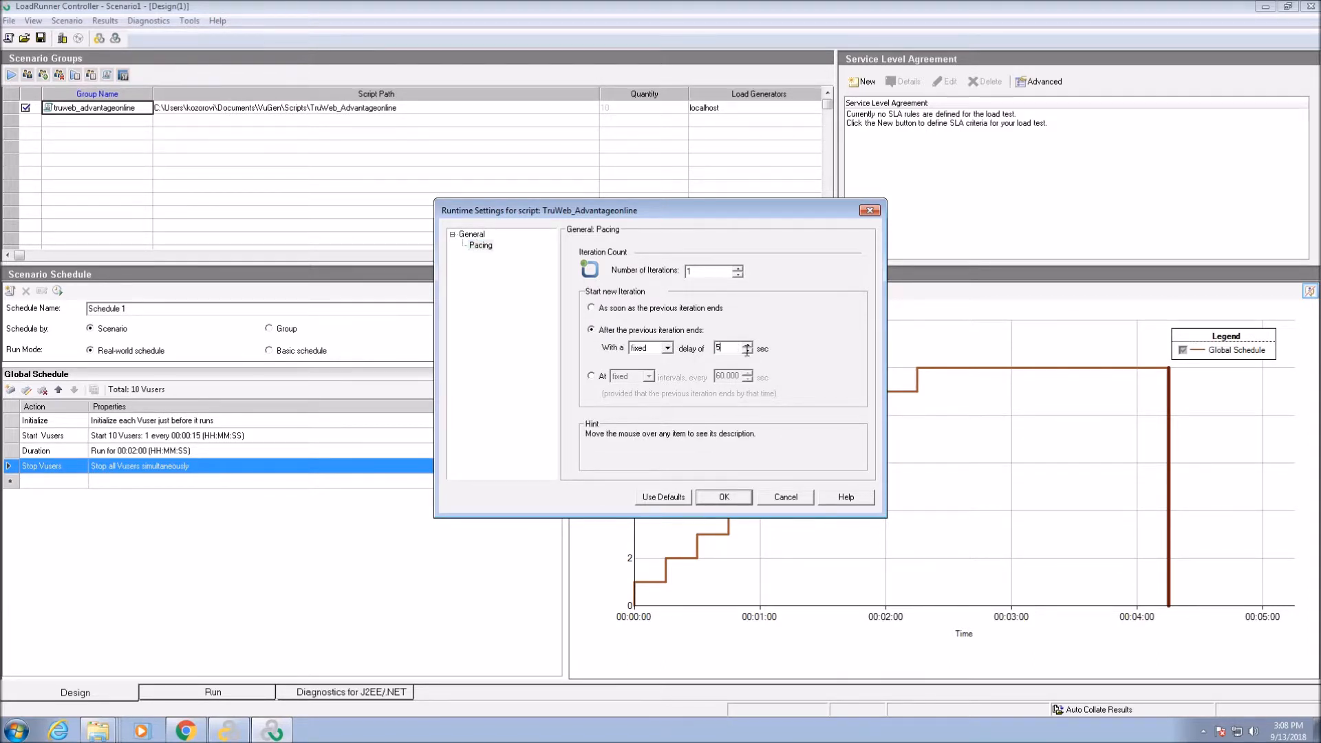
pyautogui.click(722, 497)
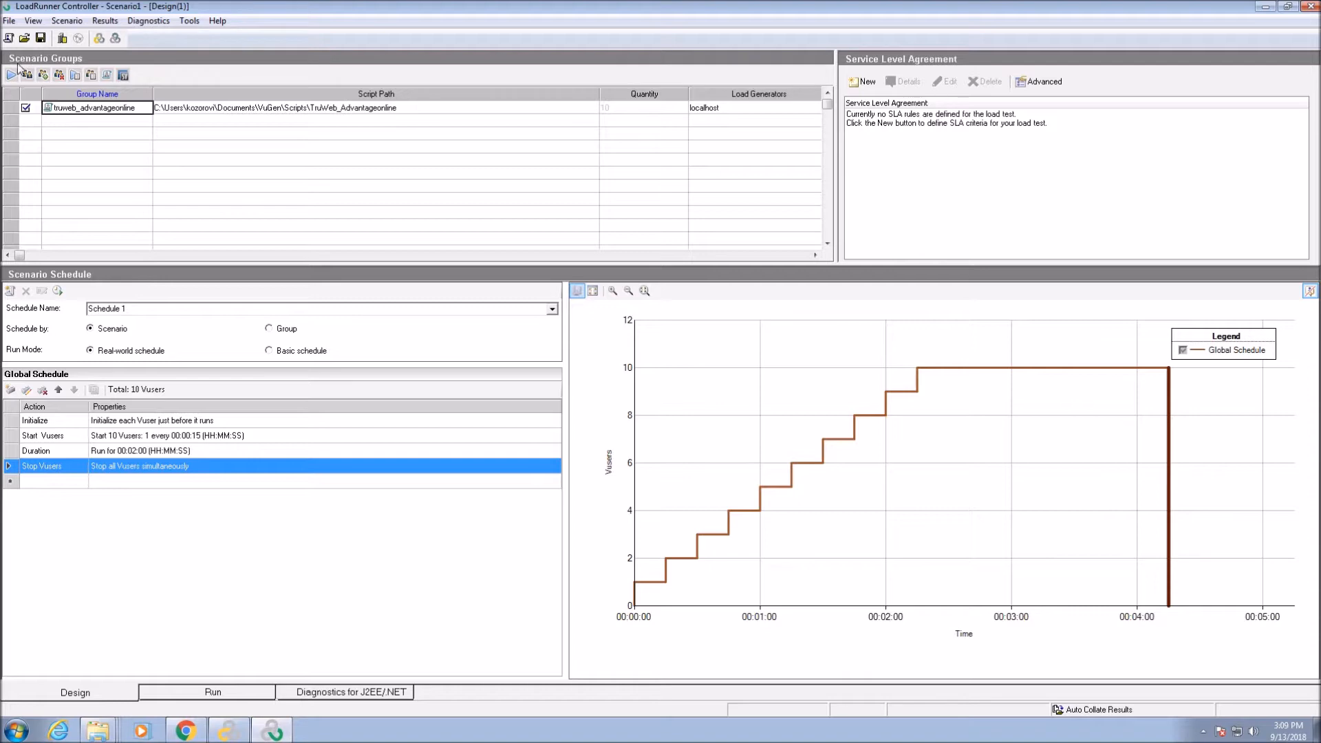
# Step: Start the scenario from the Run tab, overwriting the existing results directory
pyautogui.click(211, 692)
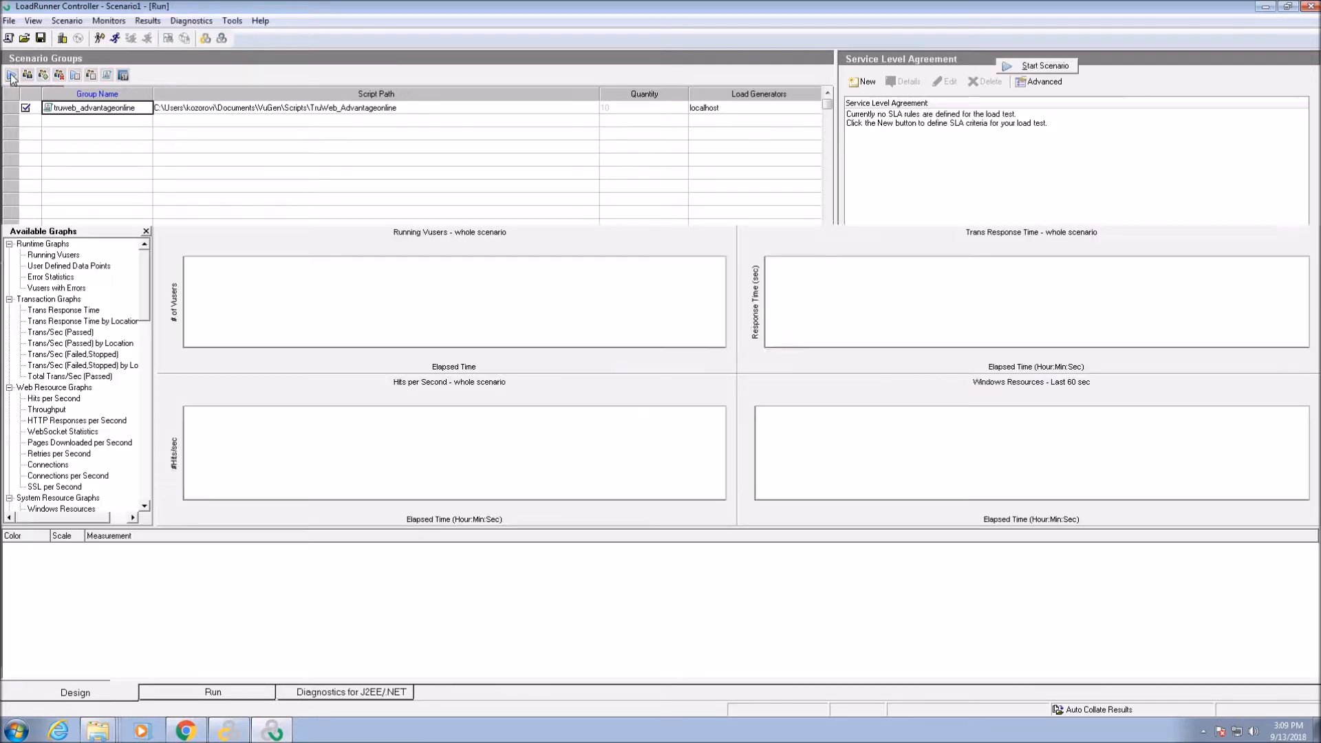
pyautogui.click(1045, 66)
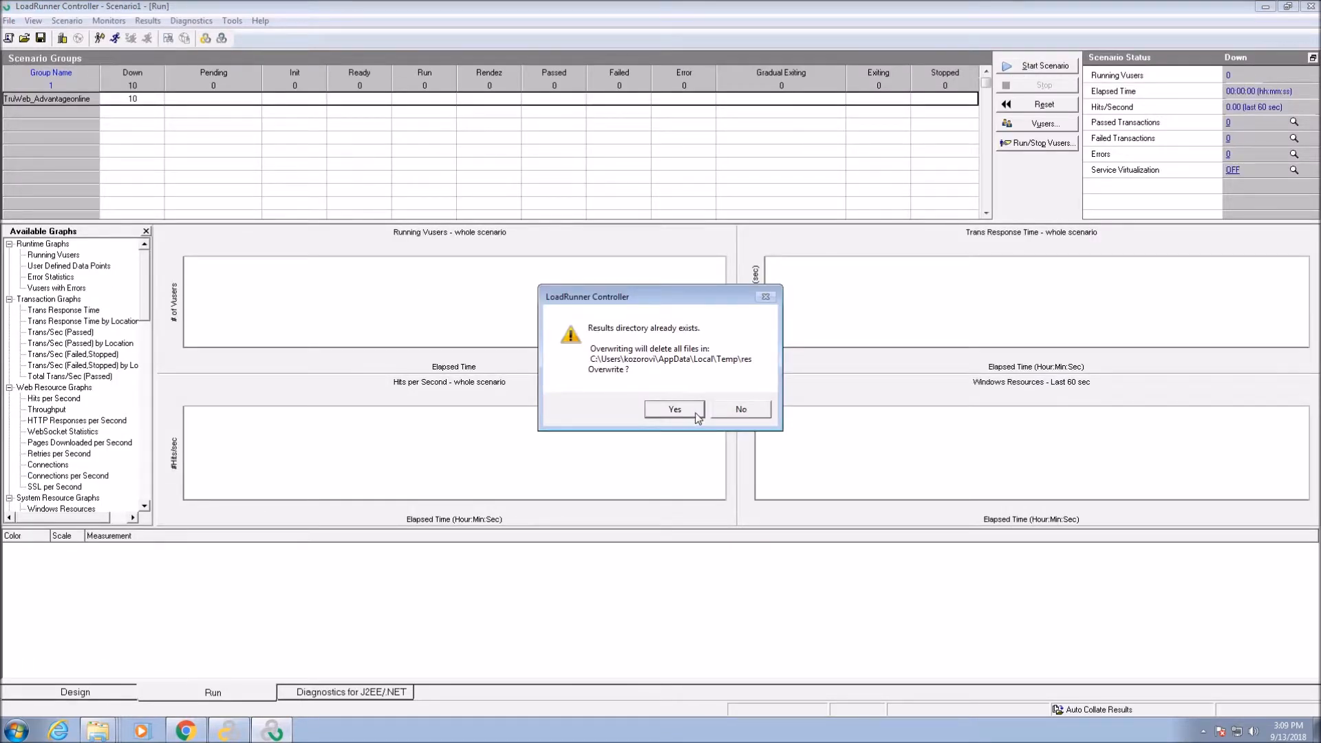
pyautogui.click(674, 409)
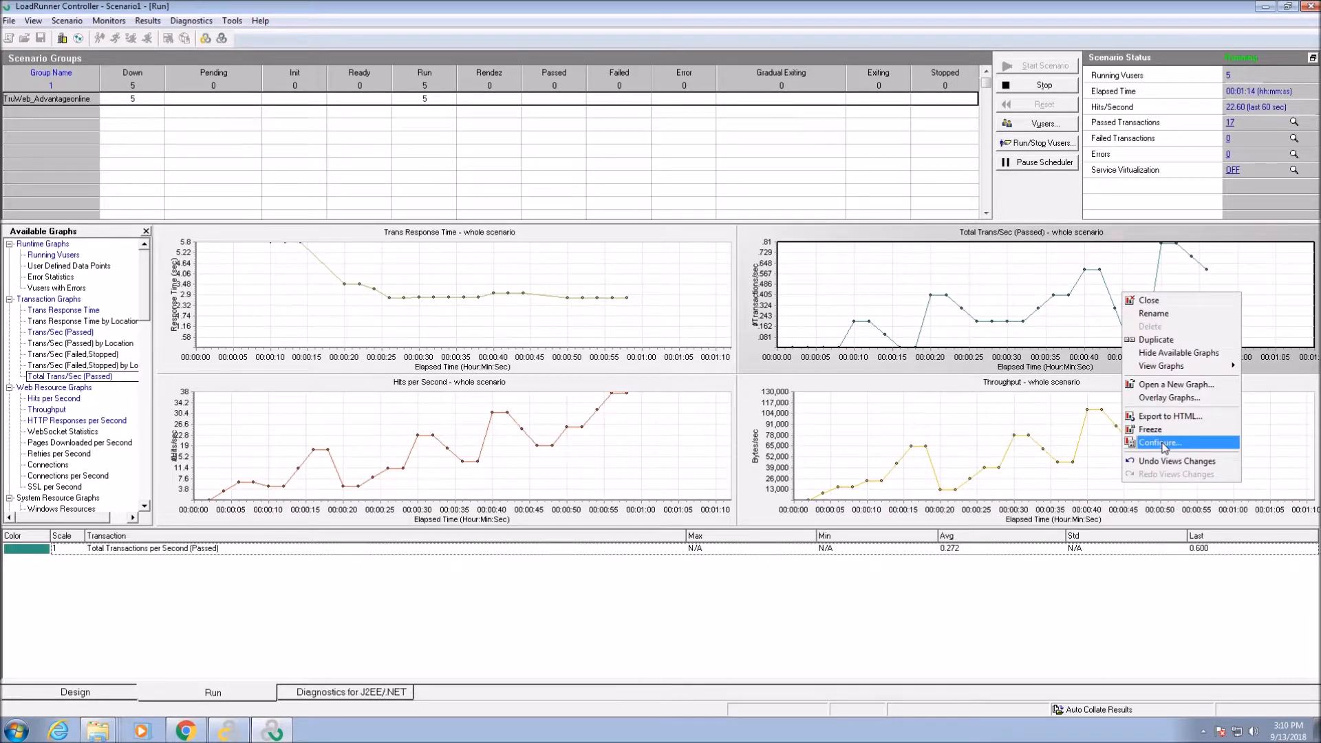
# Step: Configure the Total Trans/Sec (Passed) graph as a bar chart showing the last value
pyautogui.click(1162, 441)
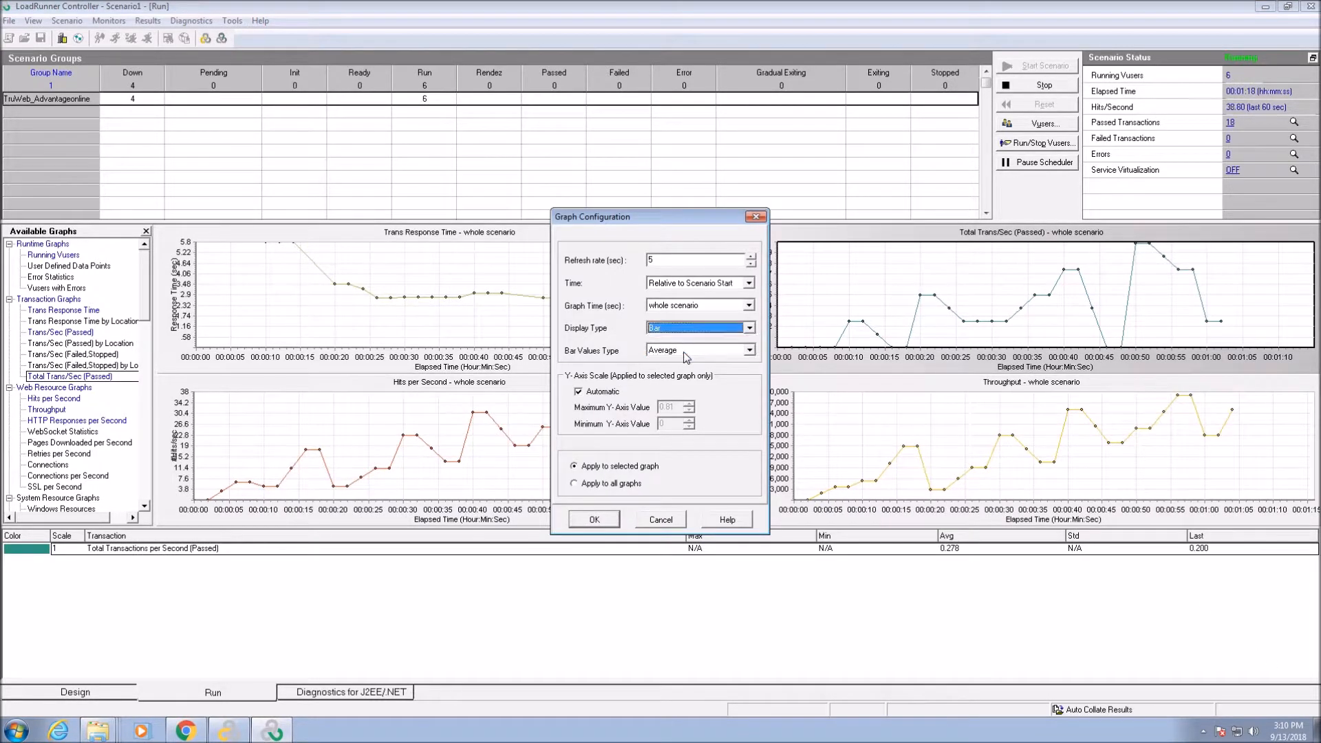
pyautogui.click(700, 350)
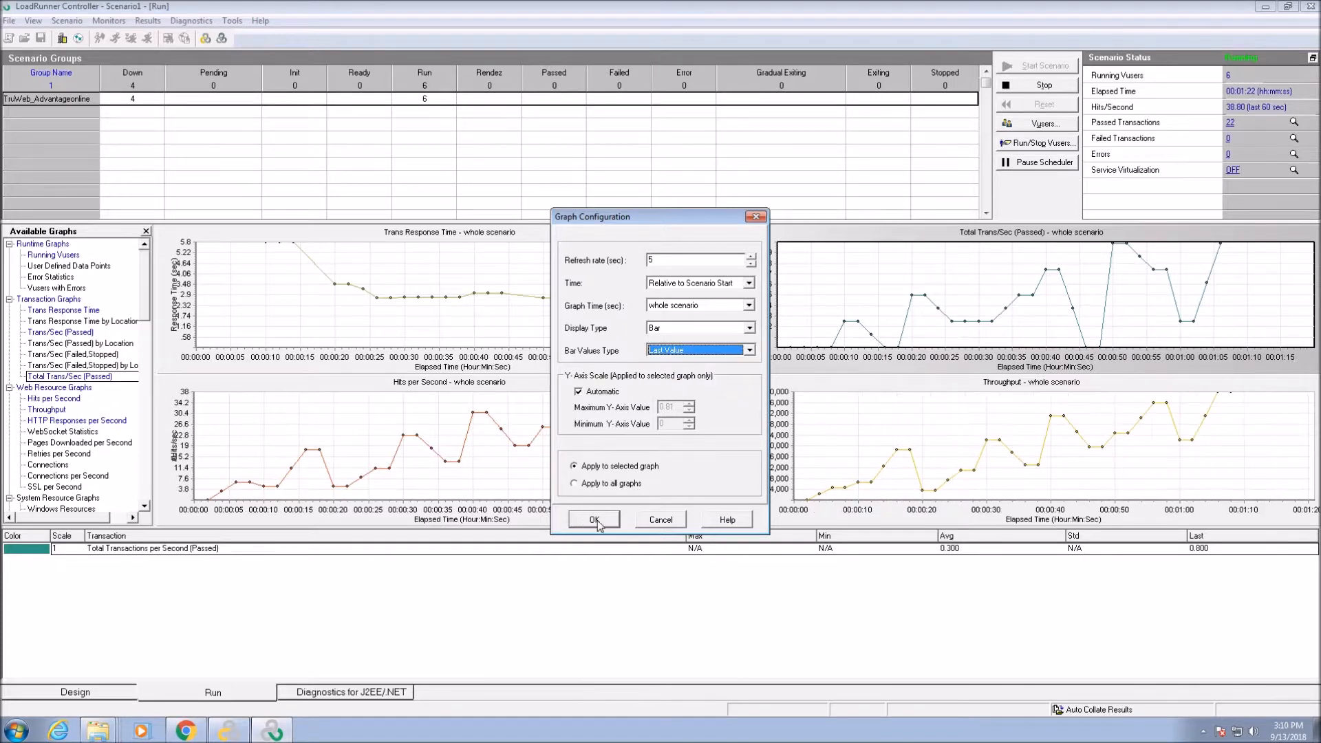
pyautogui.click(595, 519)
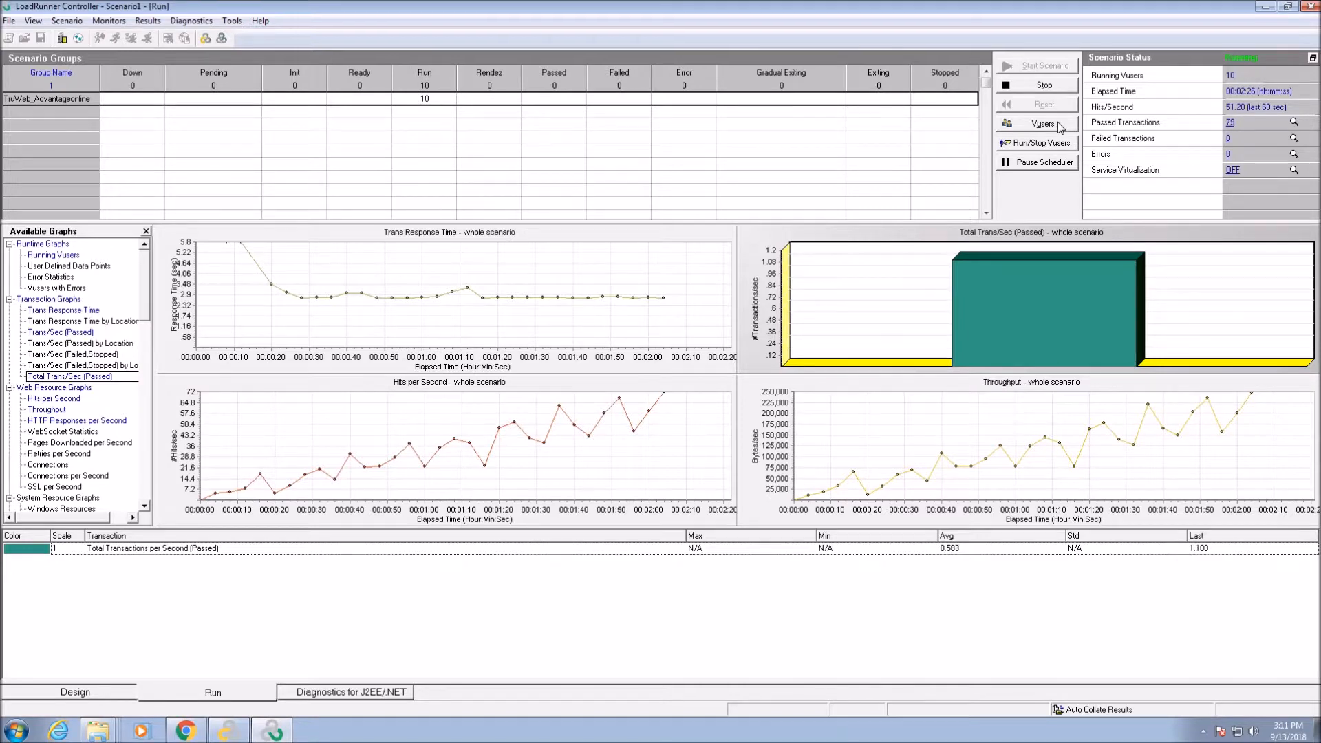
pyautogui.click(1041, 124)
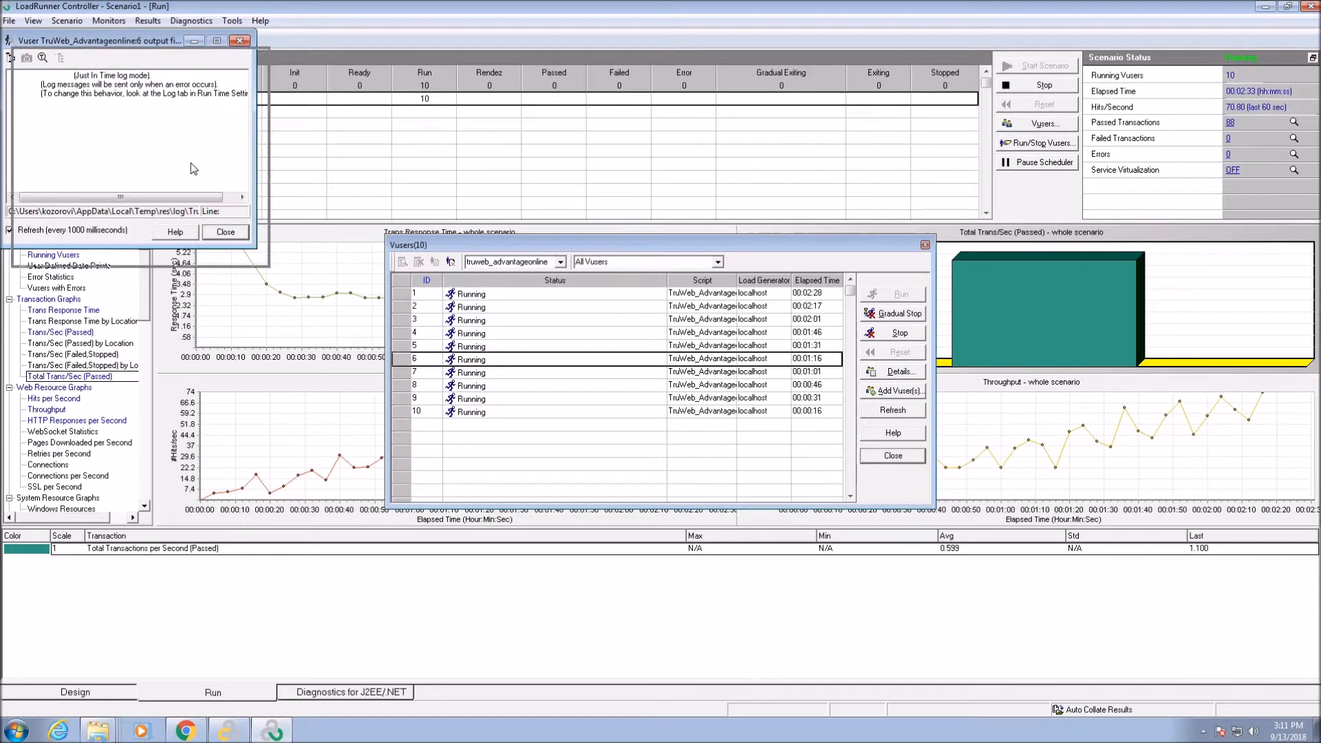
pyautogui.moveTo(99, 40); pyautogui.dragTo(154, 183)
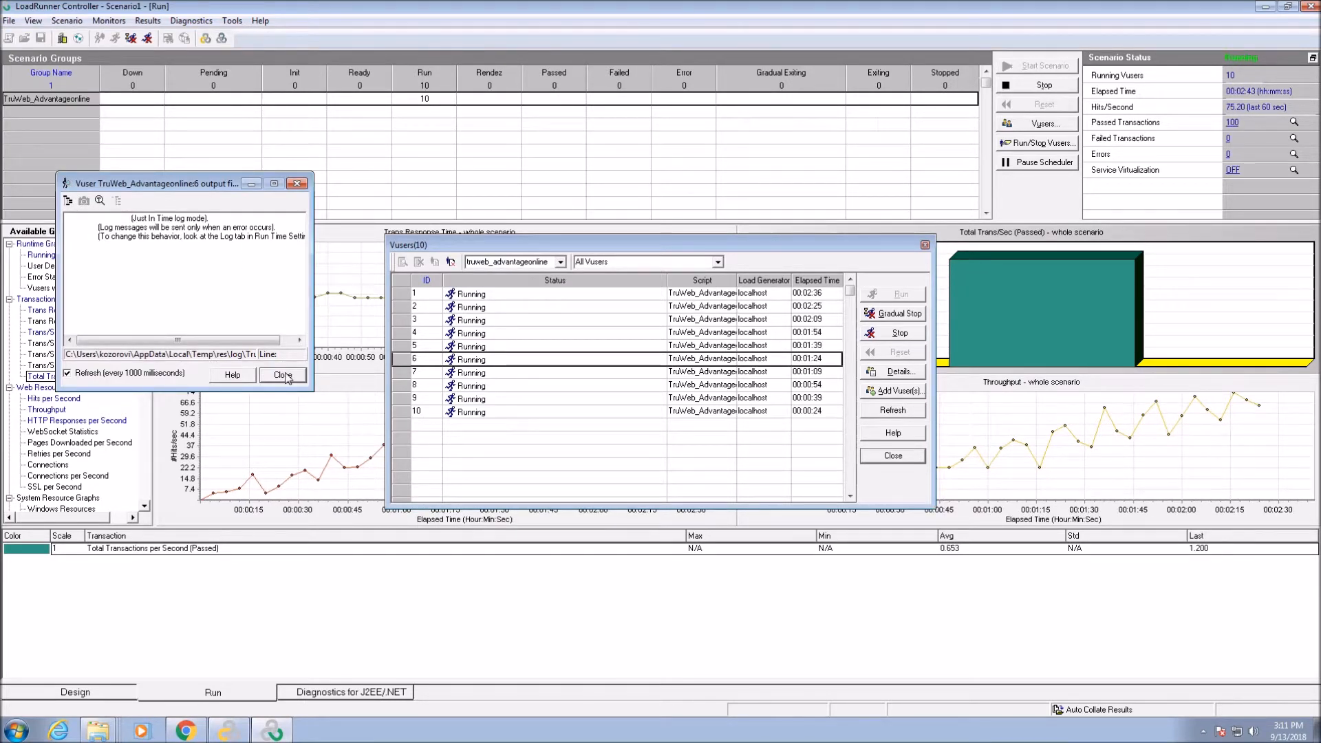
pyautogui.click(282, 375)
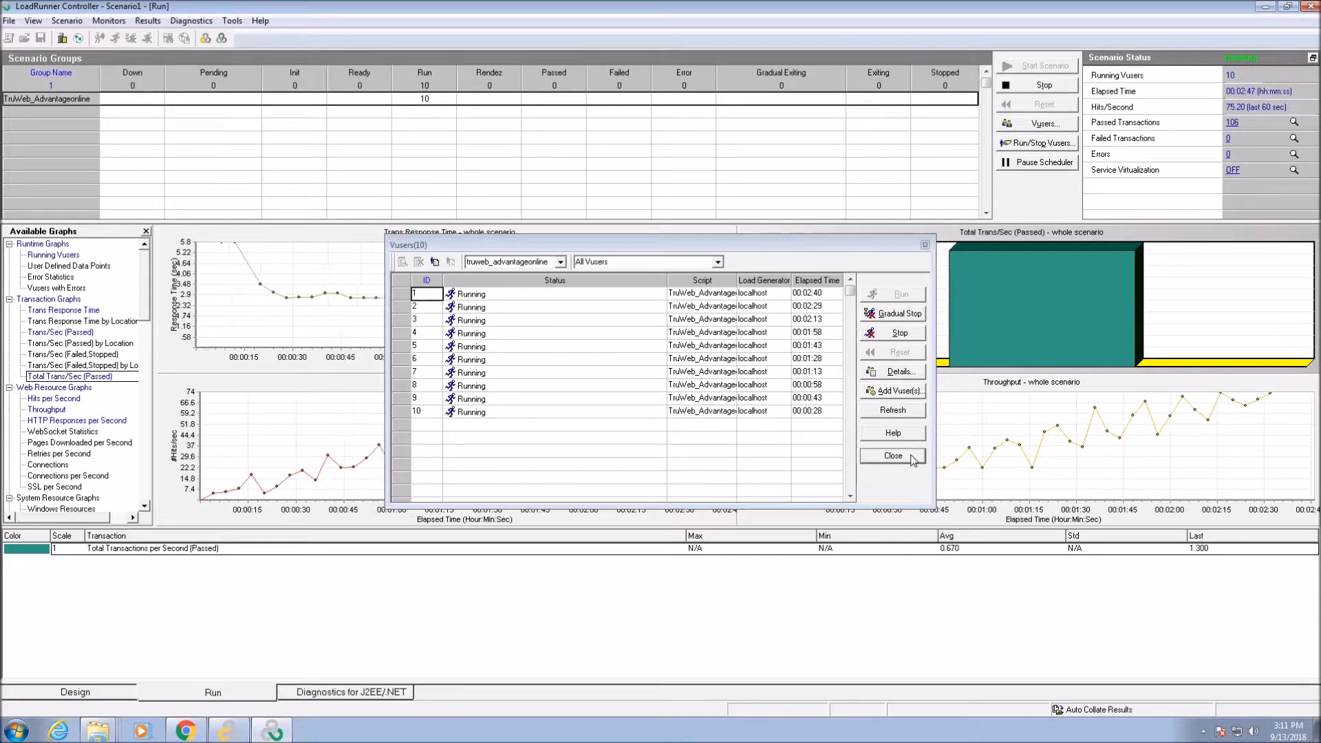
pyautogui.click(892, 456)
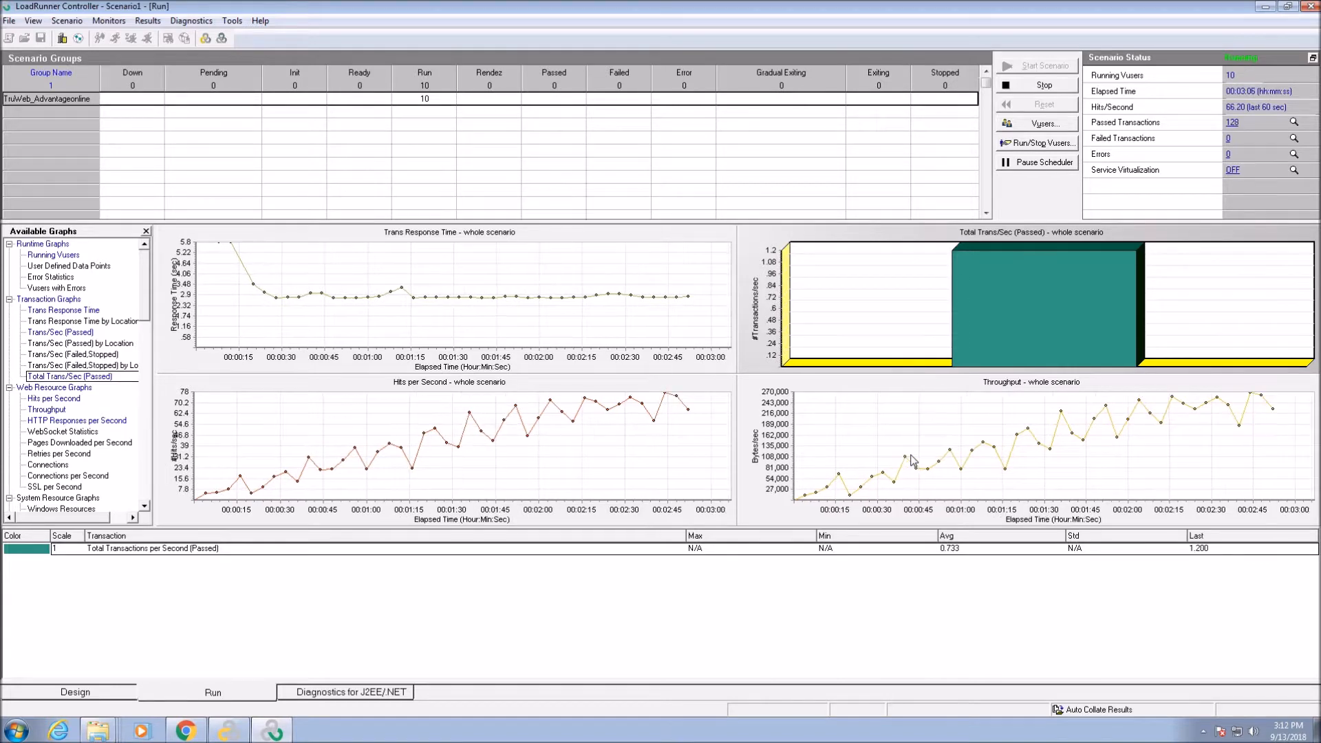
# Step: Check the Design schedule, return to the Run view as the scenario ends, and reach the Results menu
pyautogui.click(74, 692)
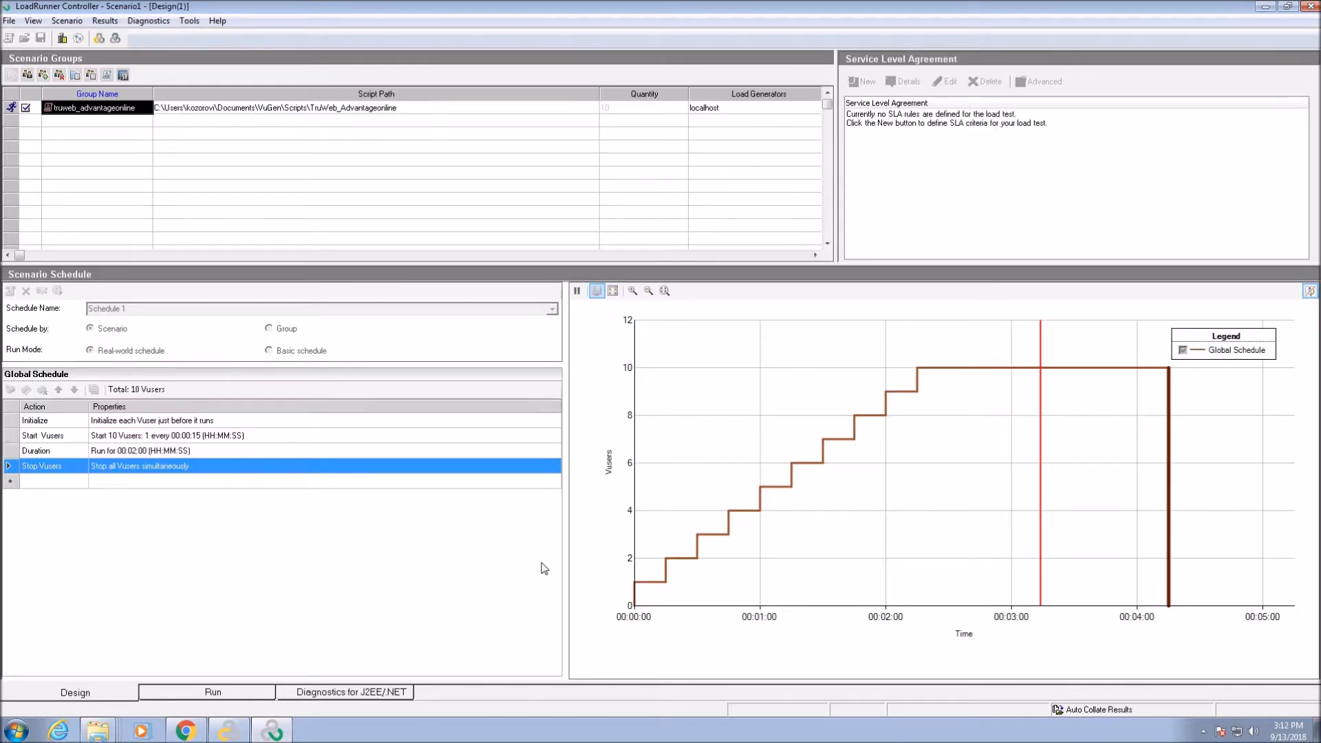
pyautogui.click(212, 693)
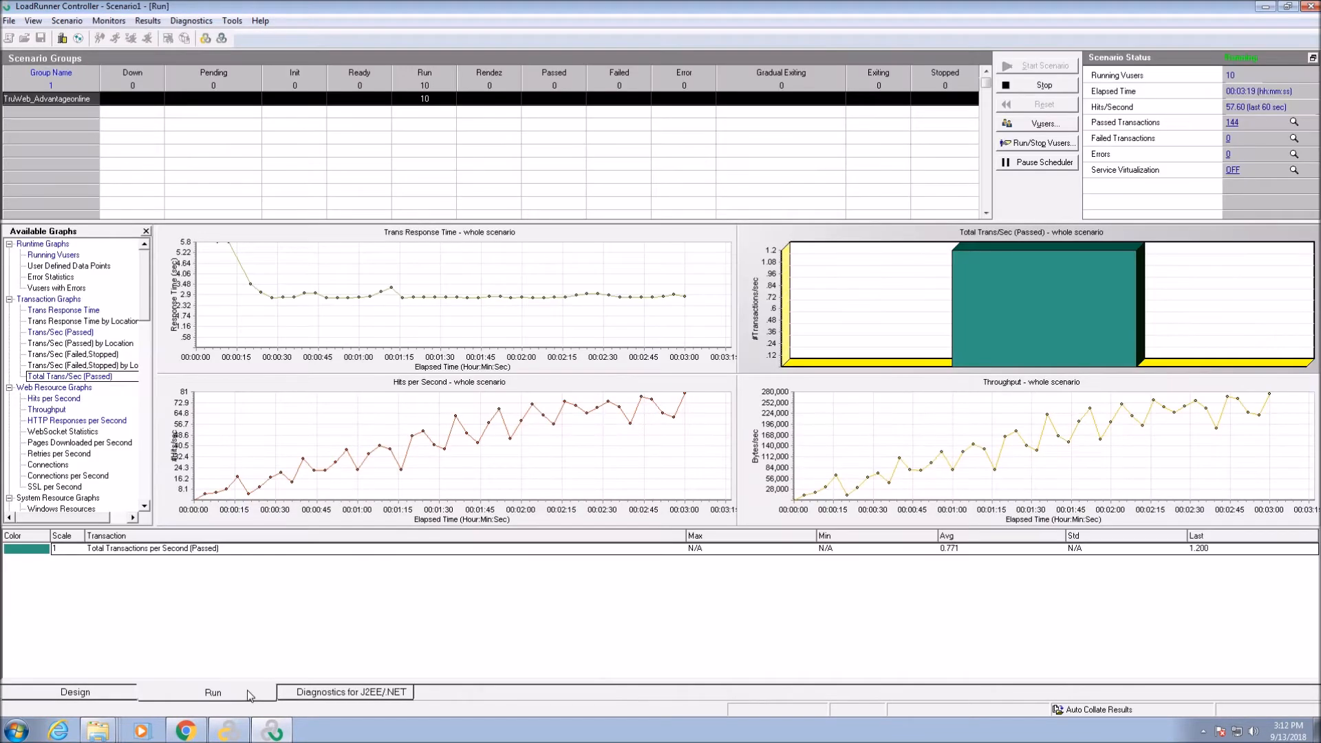
pyautogui.click(1045, 84)
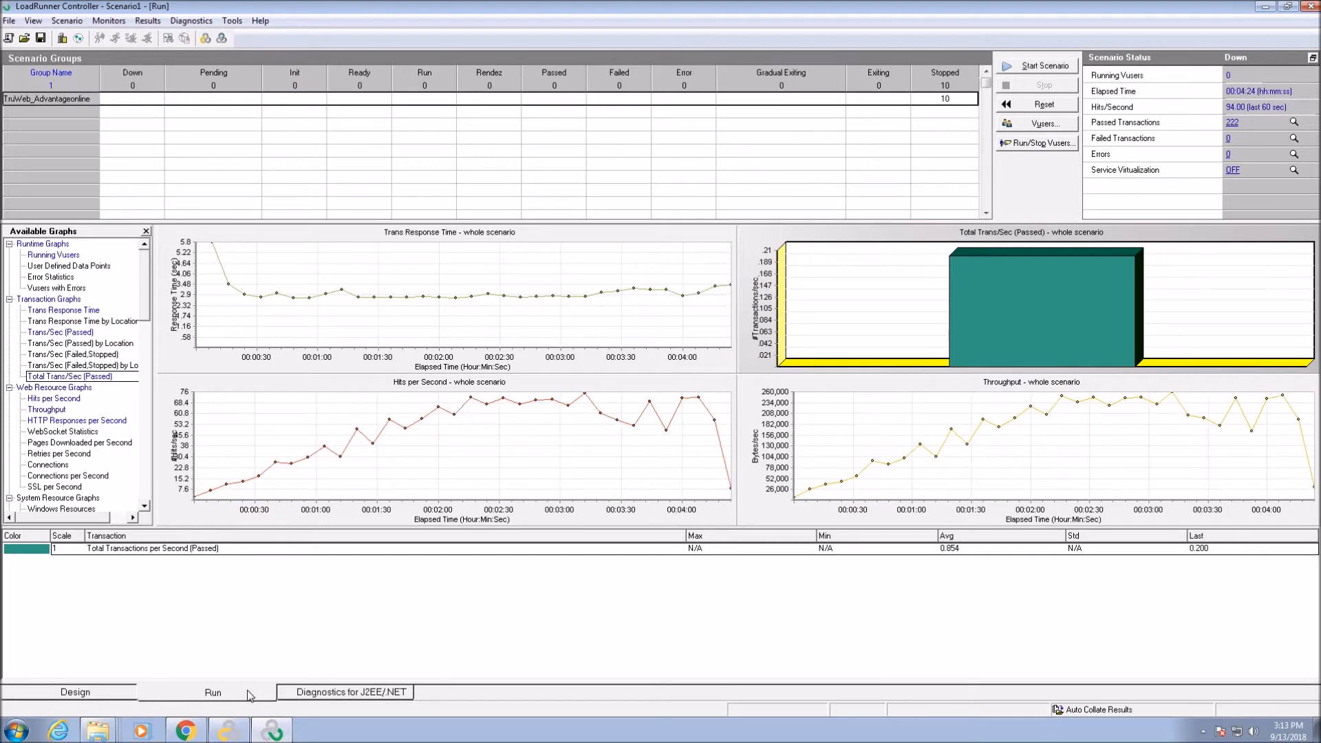
pyautogui.click(148, 21)
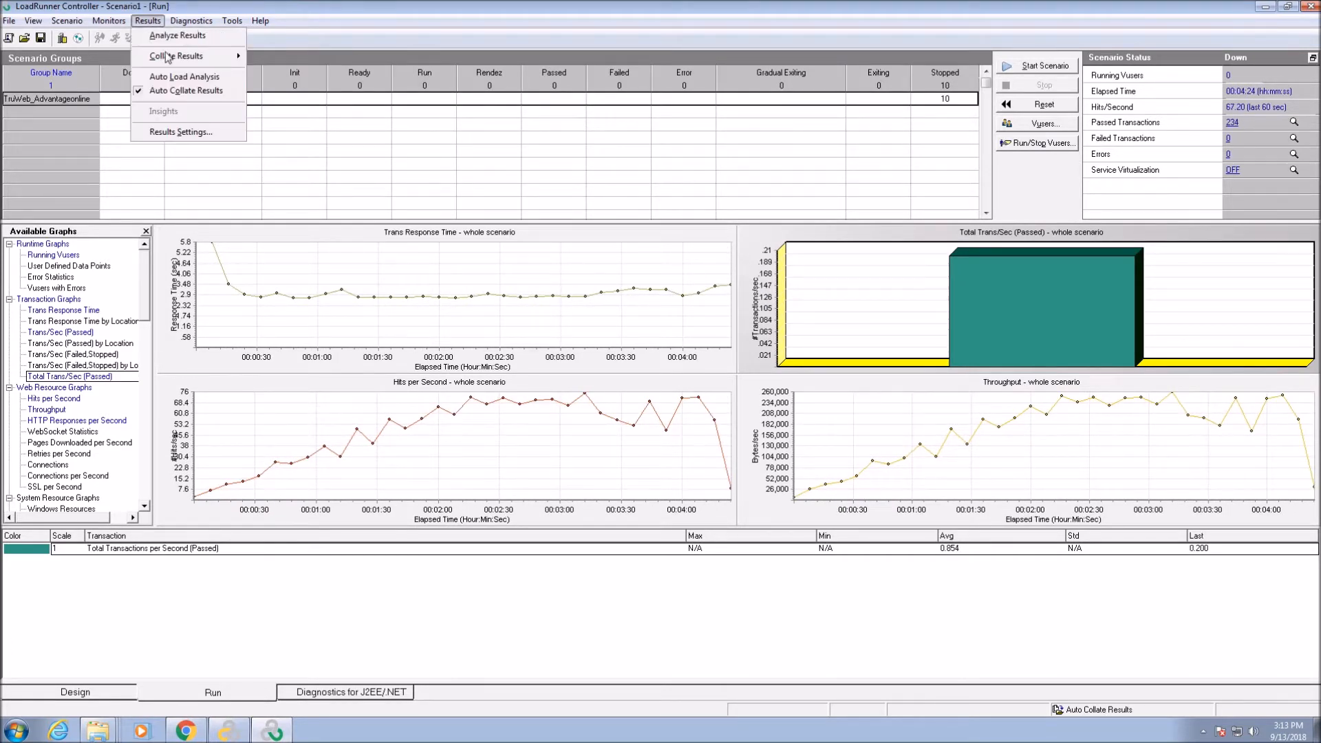
pyautogui.click(177, 132)
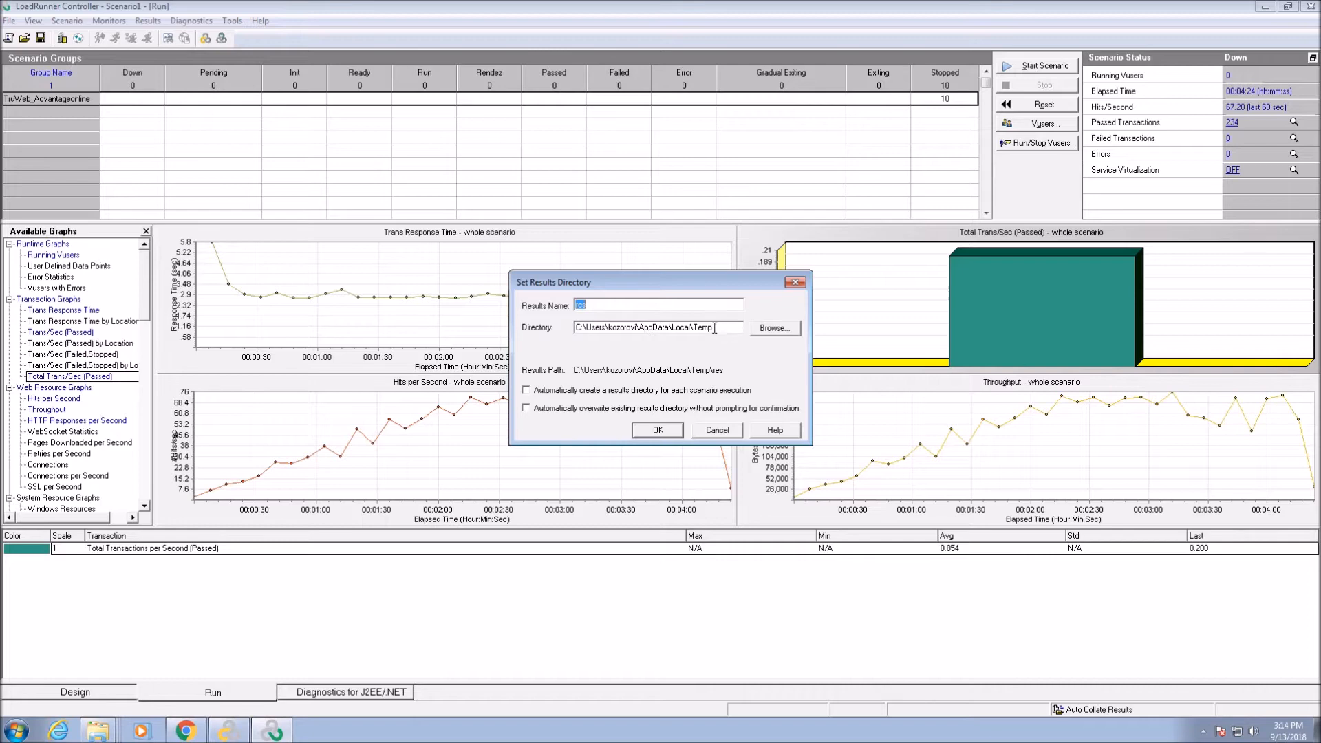
pyautogui.moveTo(679, 436)
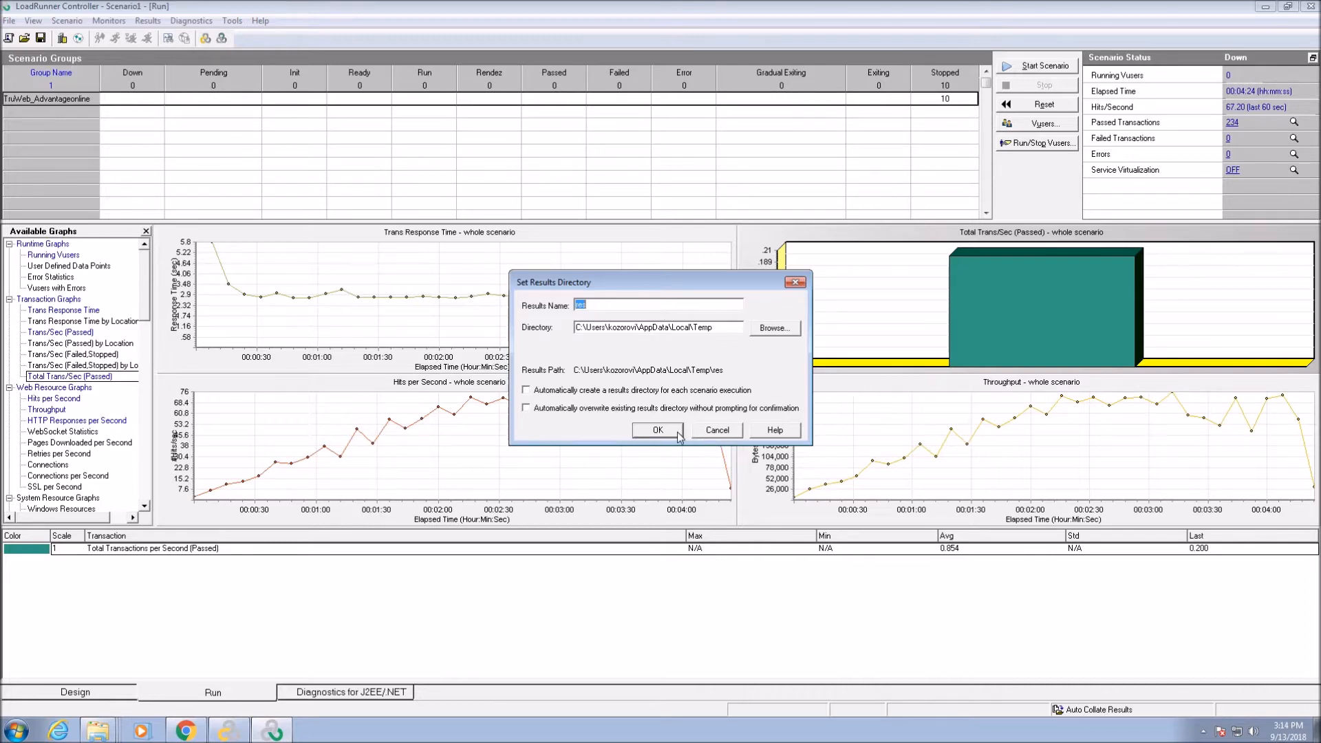
pyautogui.click(658, 429)
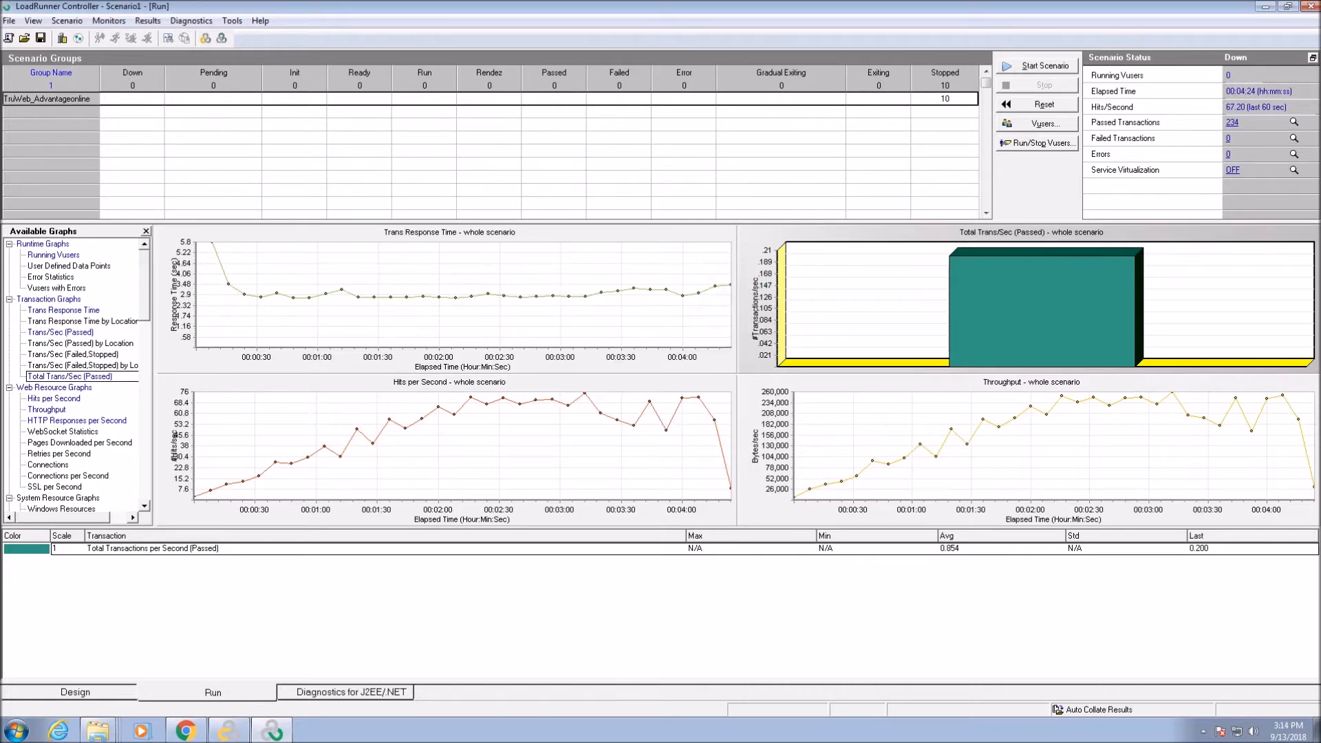
pyautogui.click(148, 20)
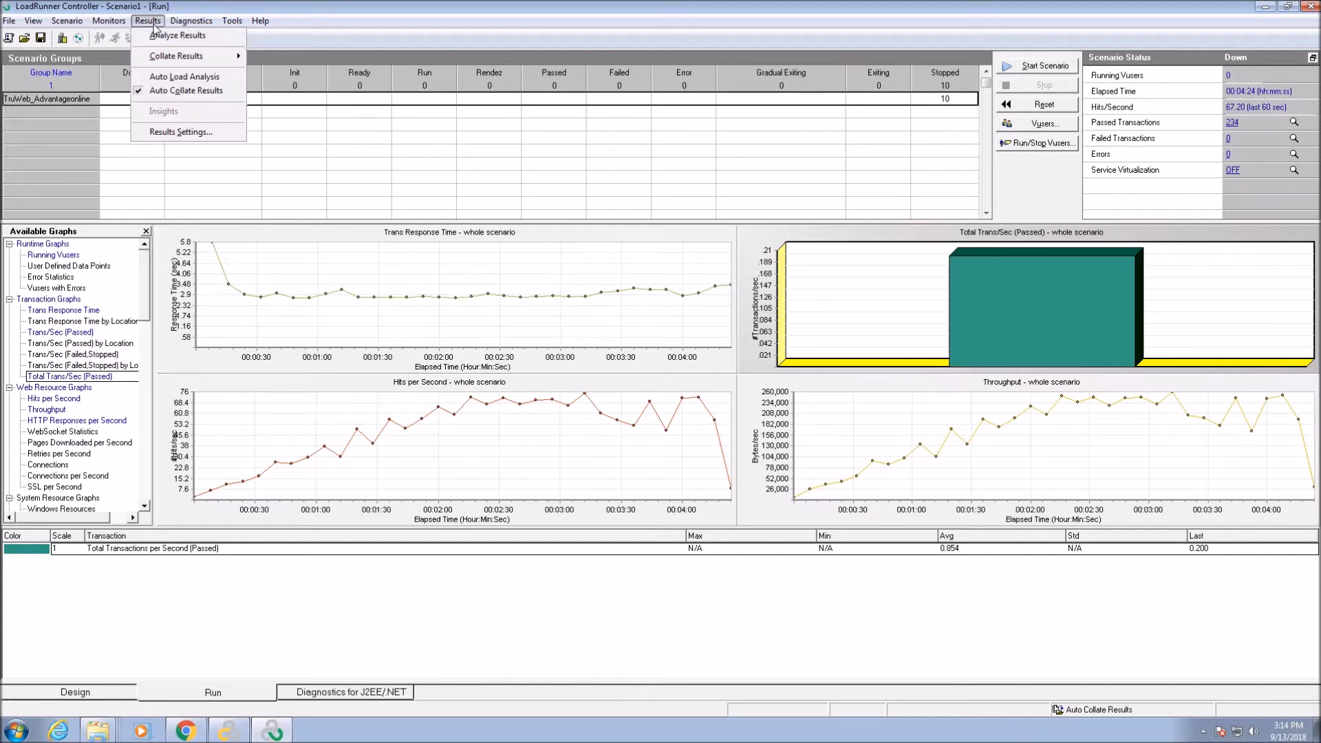
pyautogui.moveTo(177, 36)
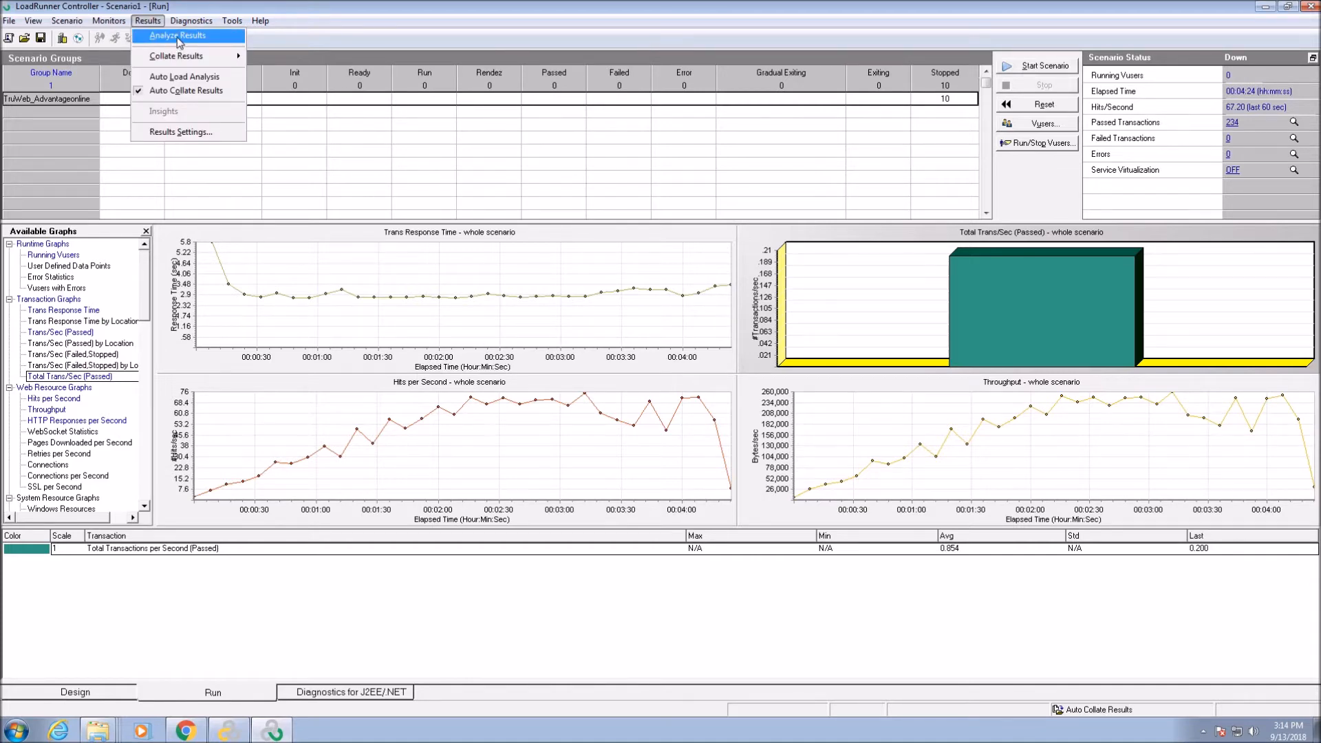
# Step: Analyze the results, viewing Average Transaction Response Time, Throughput, Hits per Second and Transaction Summary graphs
pyautogui.click(176, 36)
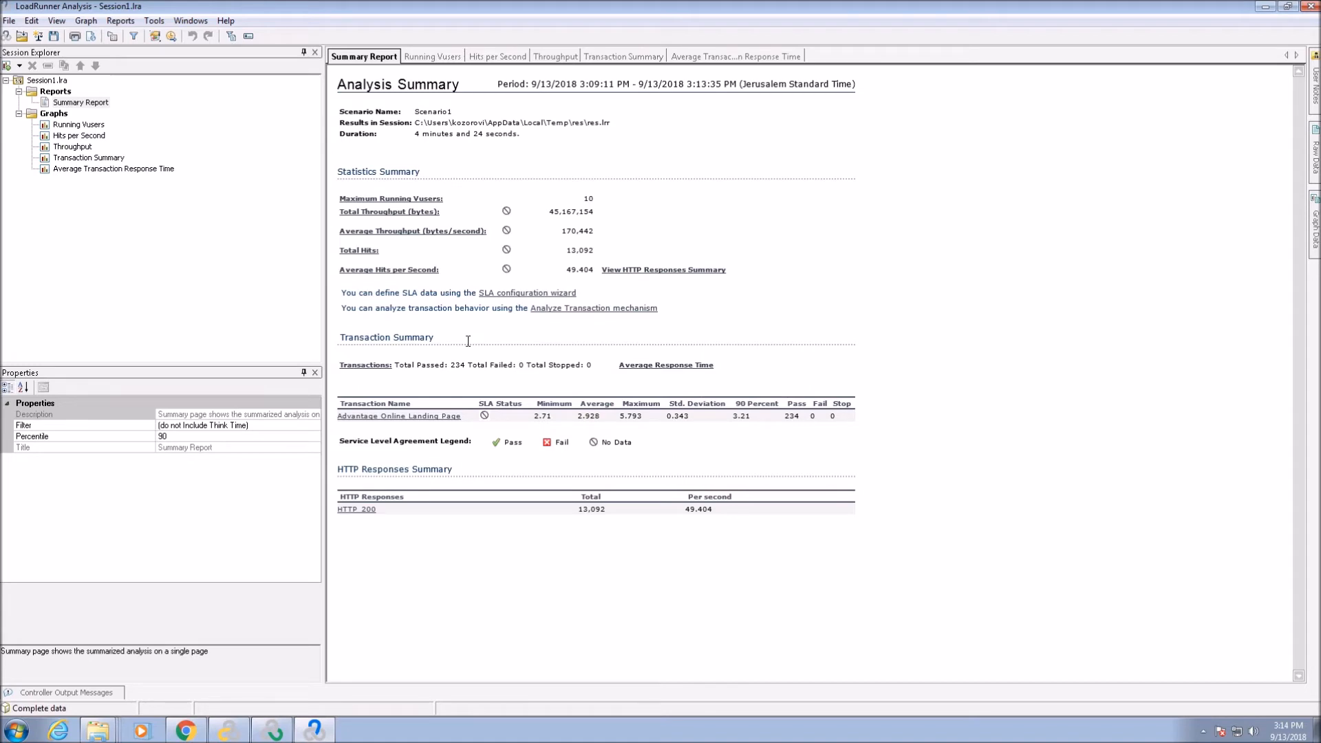
pyautogui.click(734, 57)
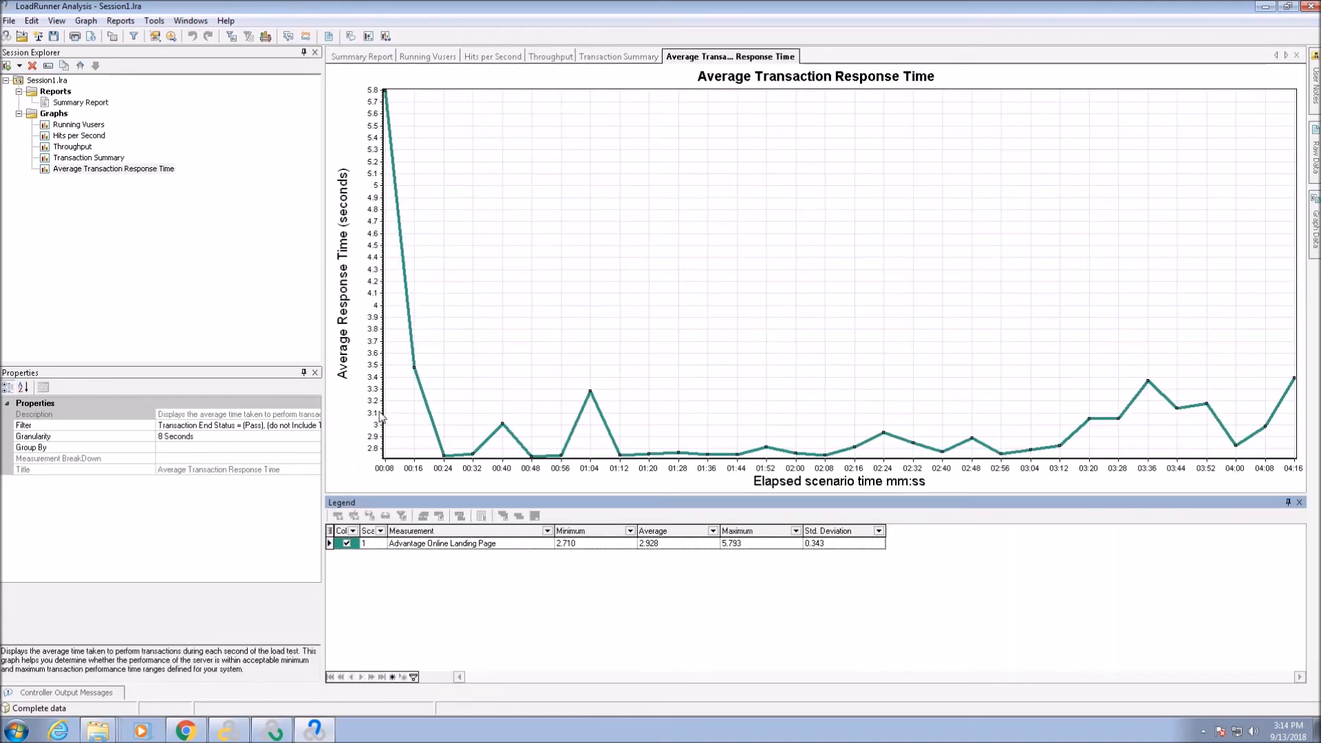
pyautogui.click(73, 147)
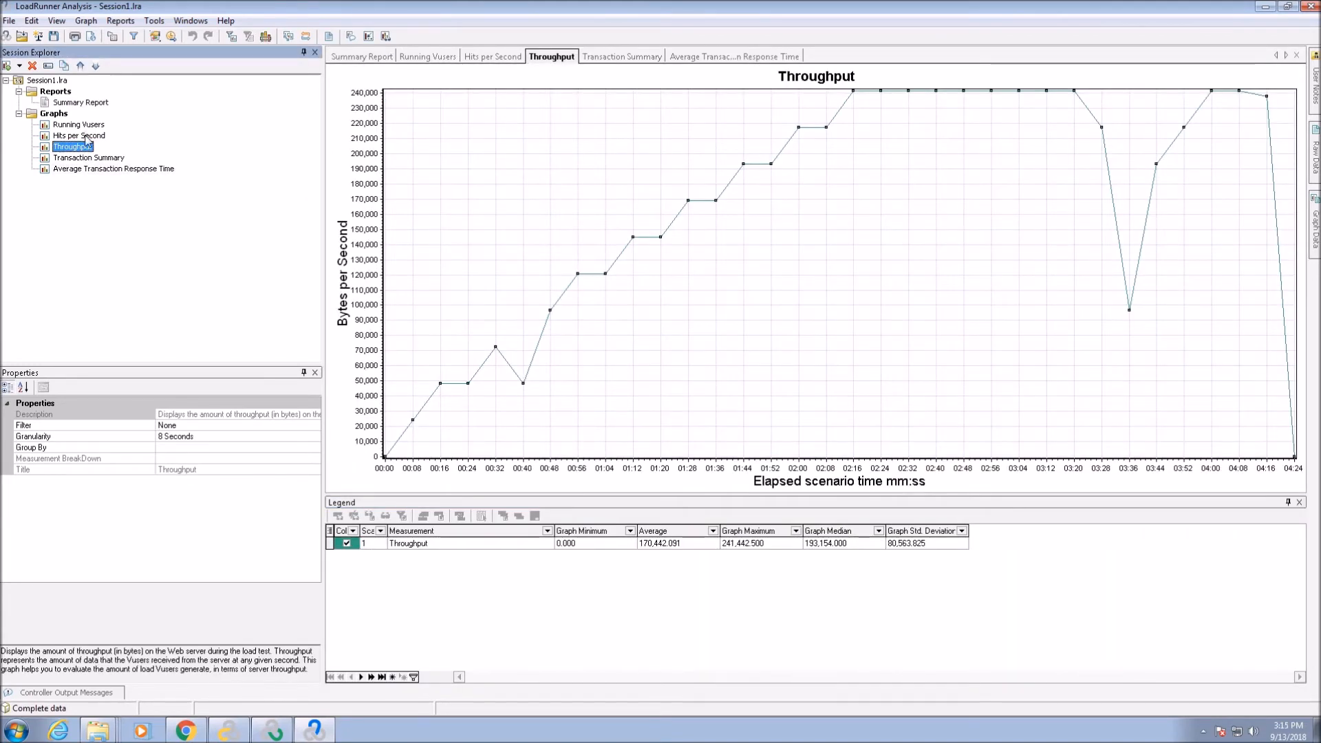
pyautogui.click(80, 137)
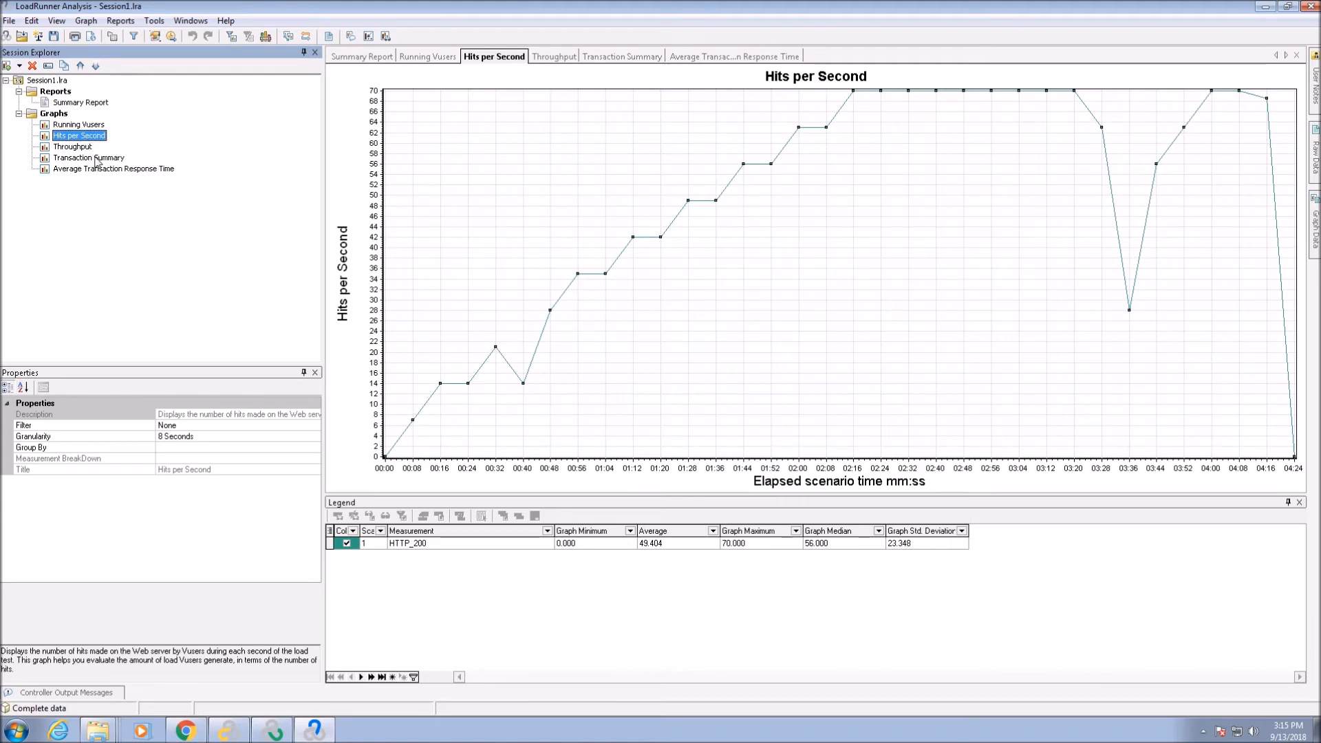
pyautogui.click(88, 157)
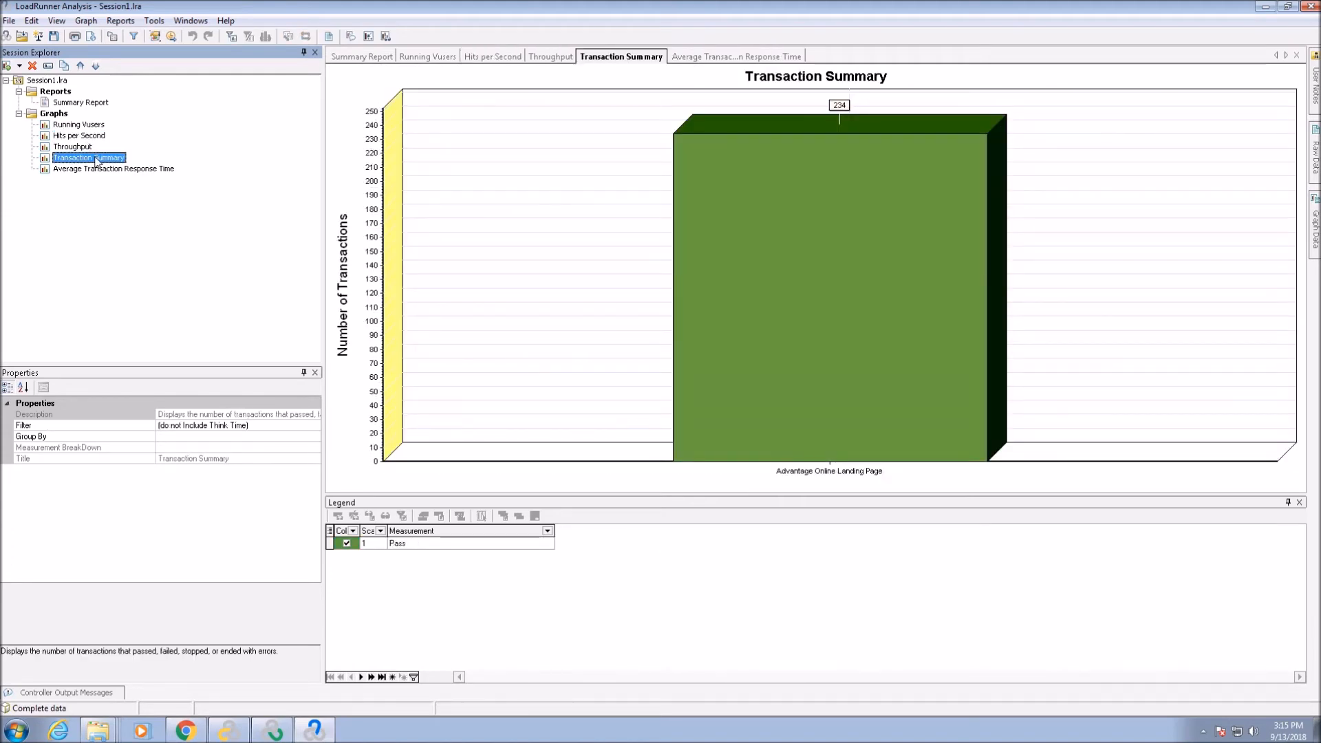